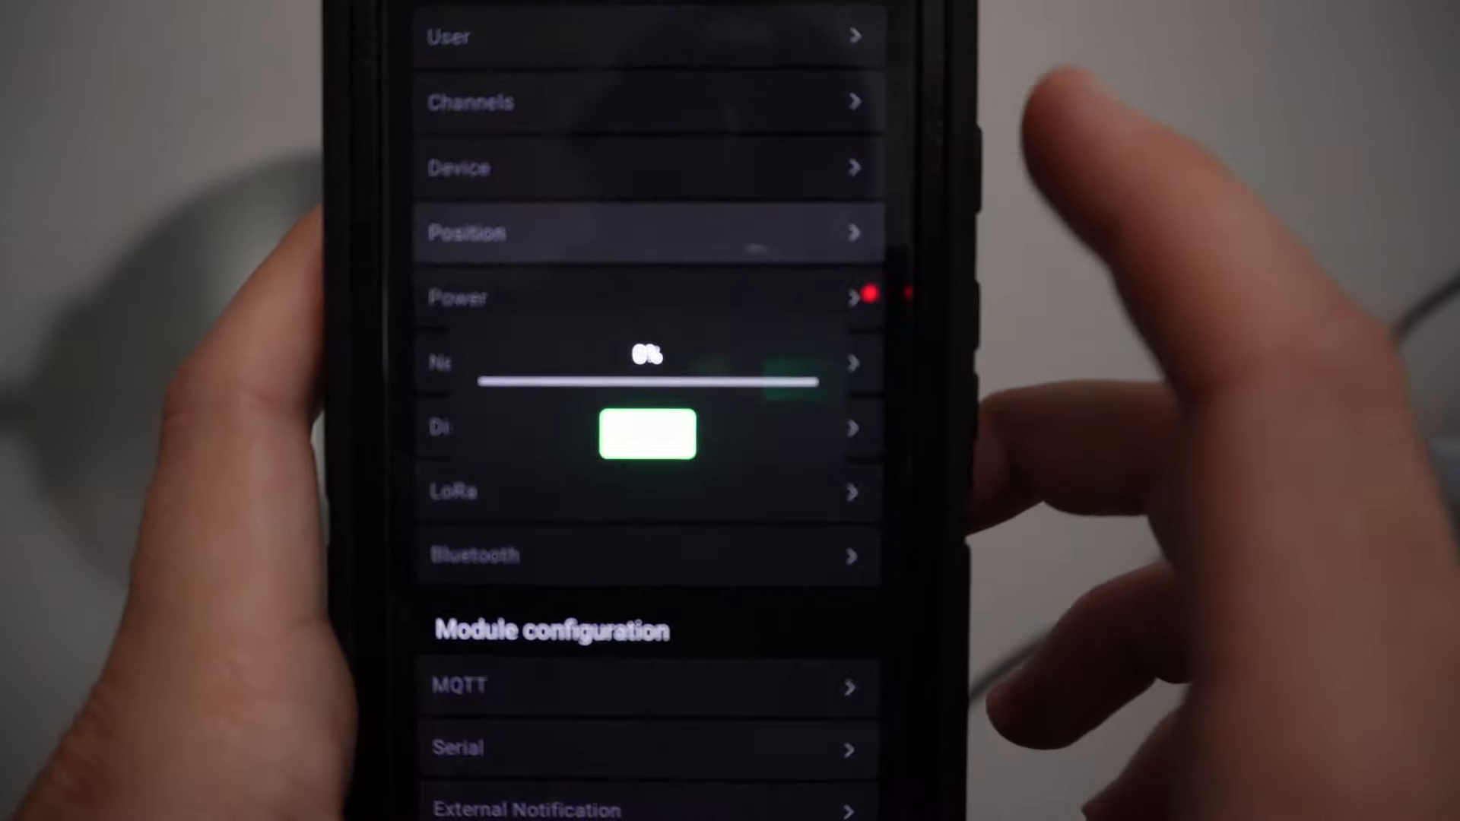
- Open Meshtastic's Serial module: enabled, NMEA mode, 9600 baud, 5-second timeout
click(648, 232)
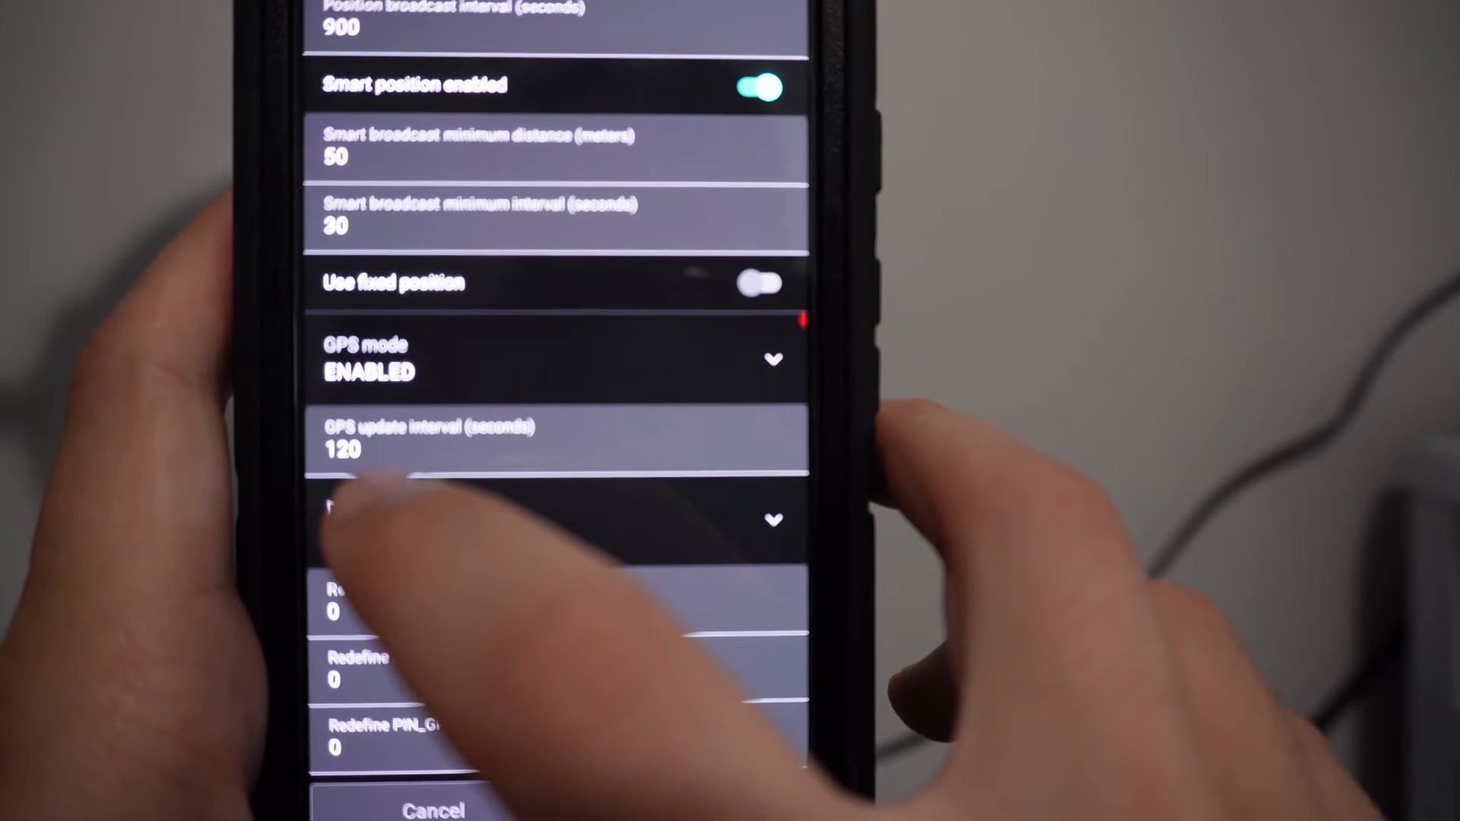
scroll(down, 3)
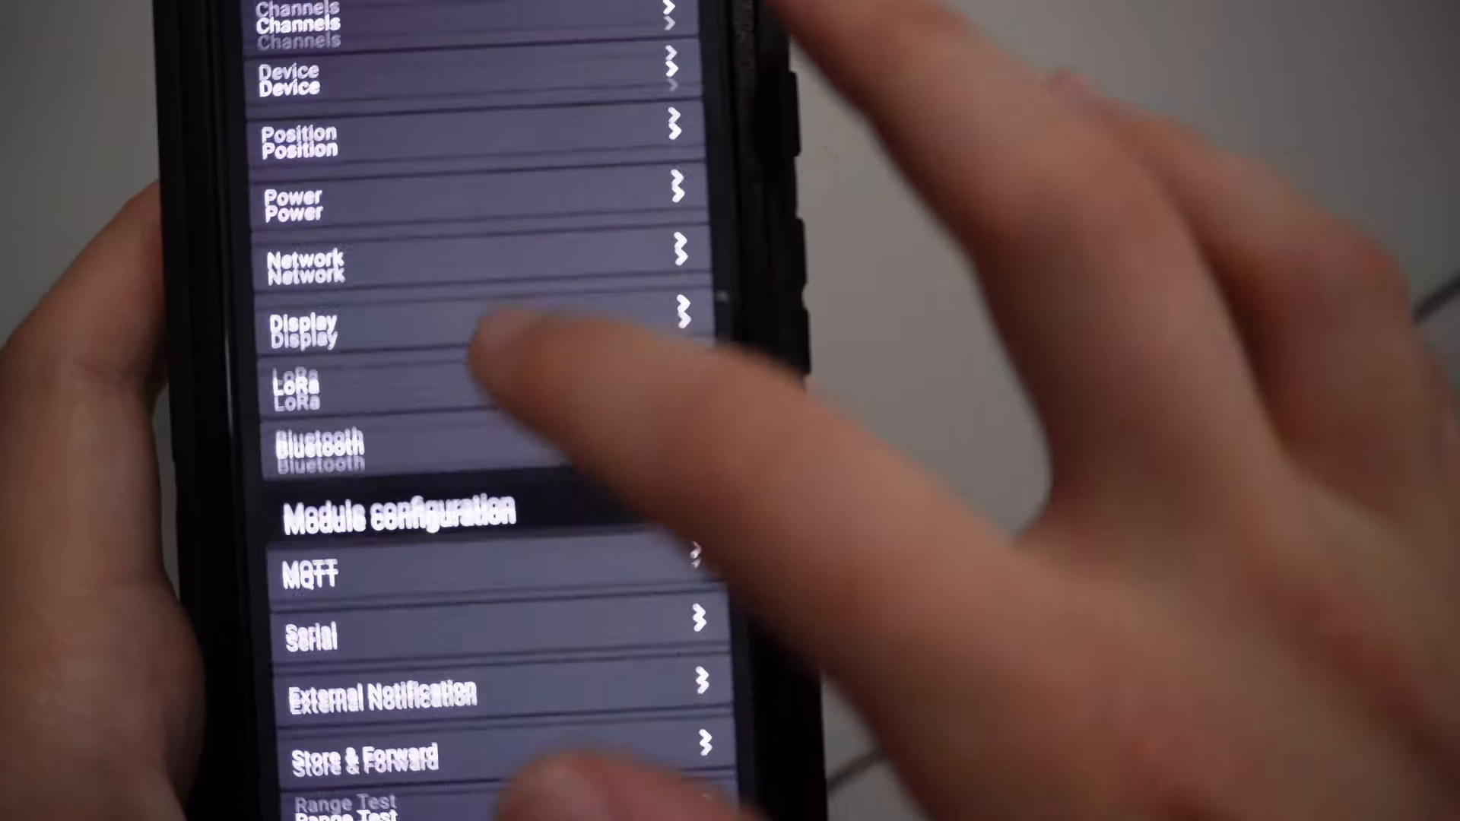
scroll(down, 3)
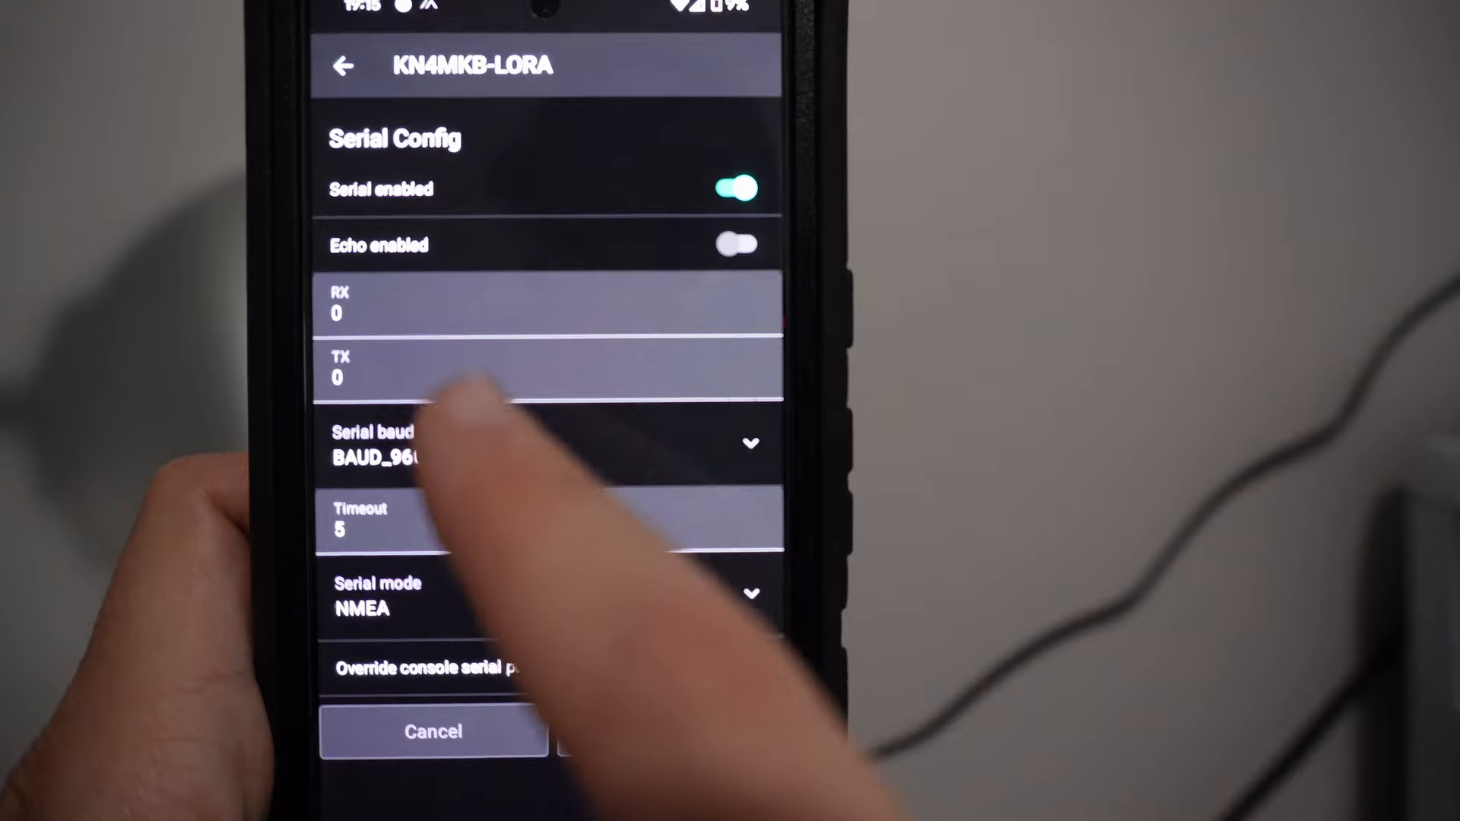
click(735, 669)
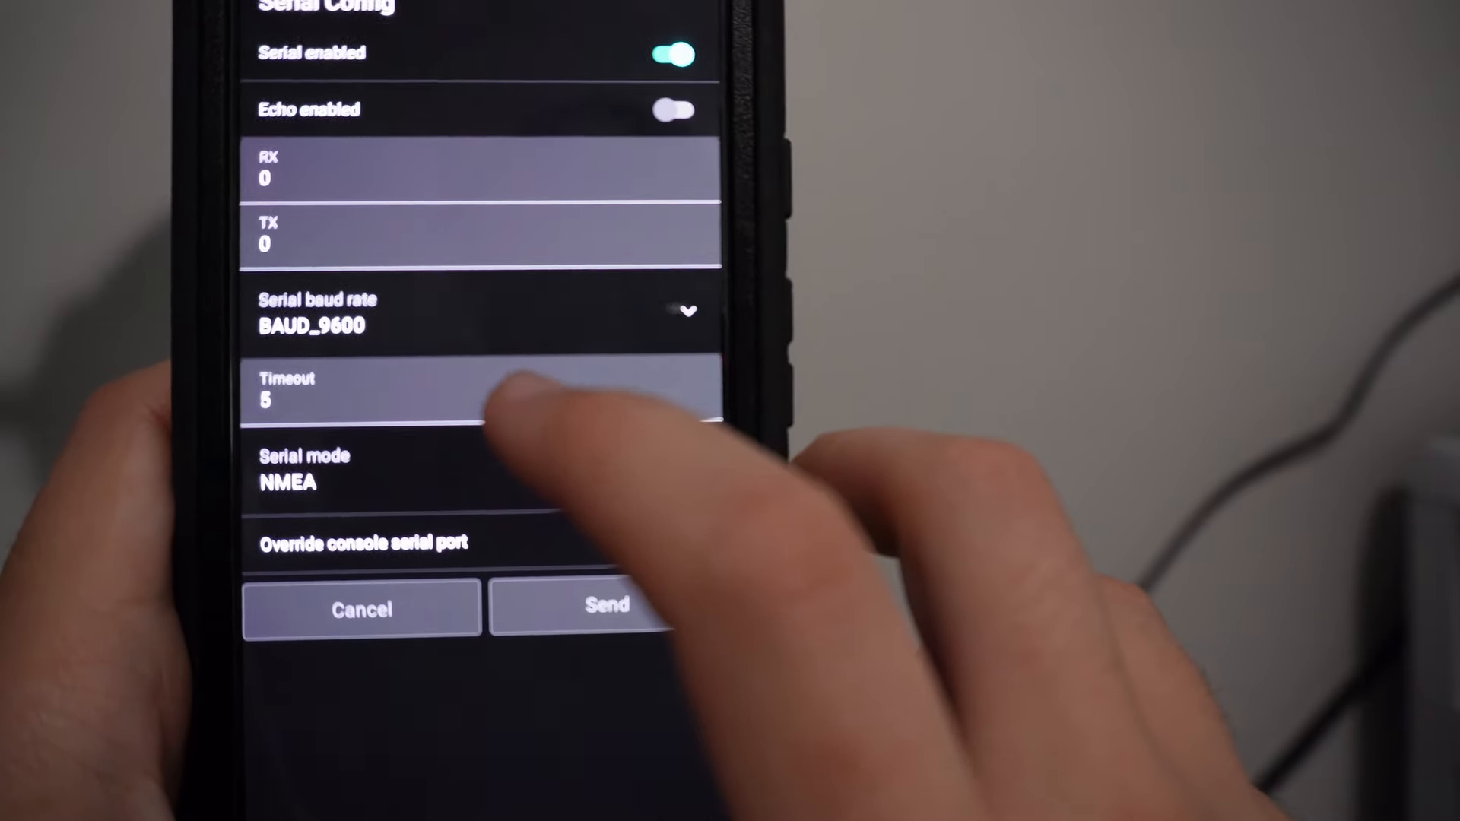
- Switch on 'Override console serial port', keeping NMEA mode at 9600 baud
click(671, 543)
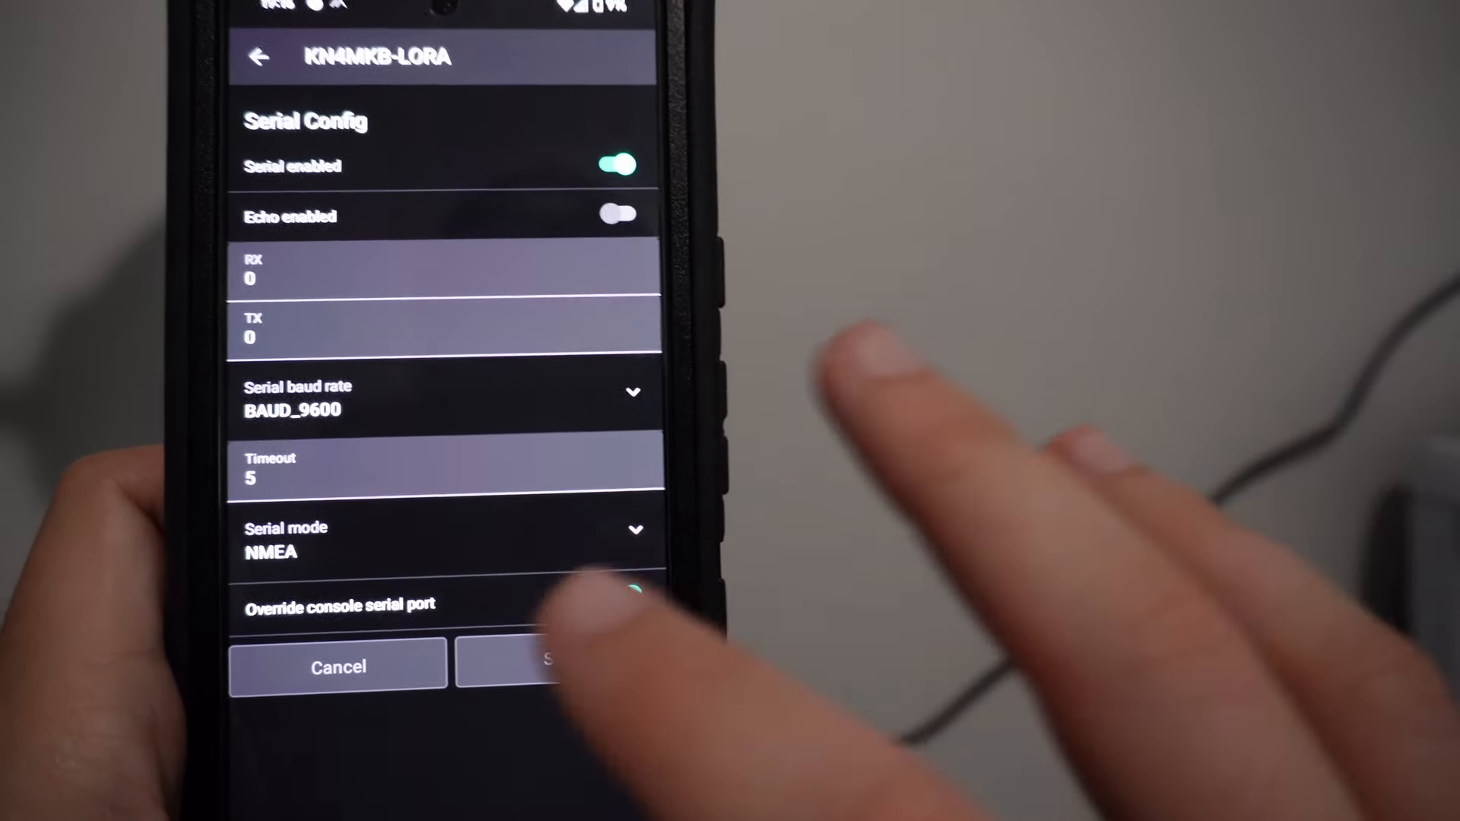
click(619, 605)
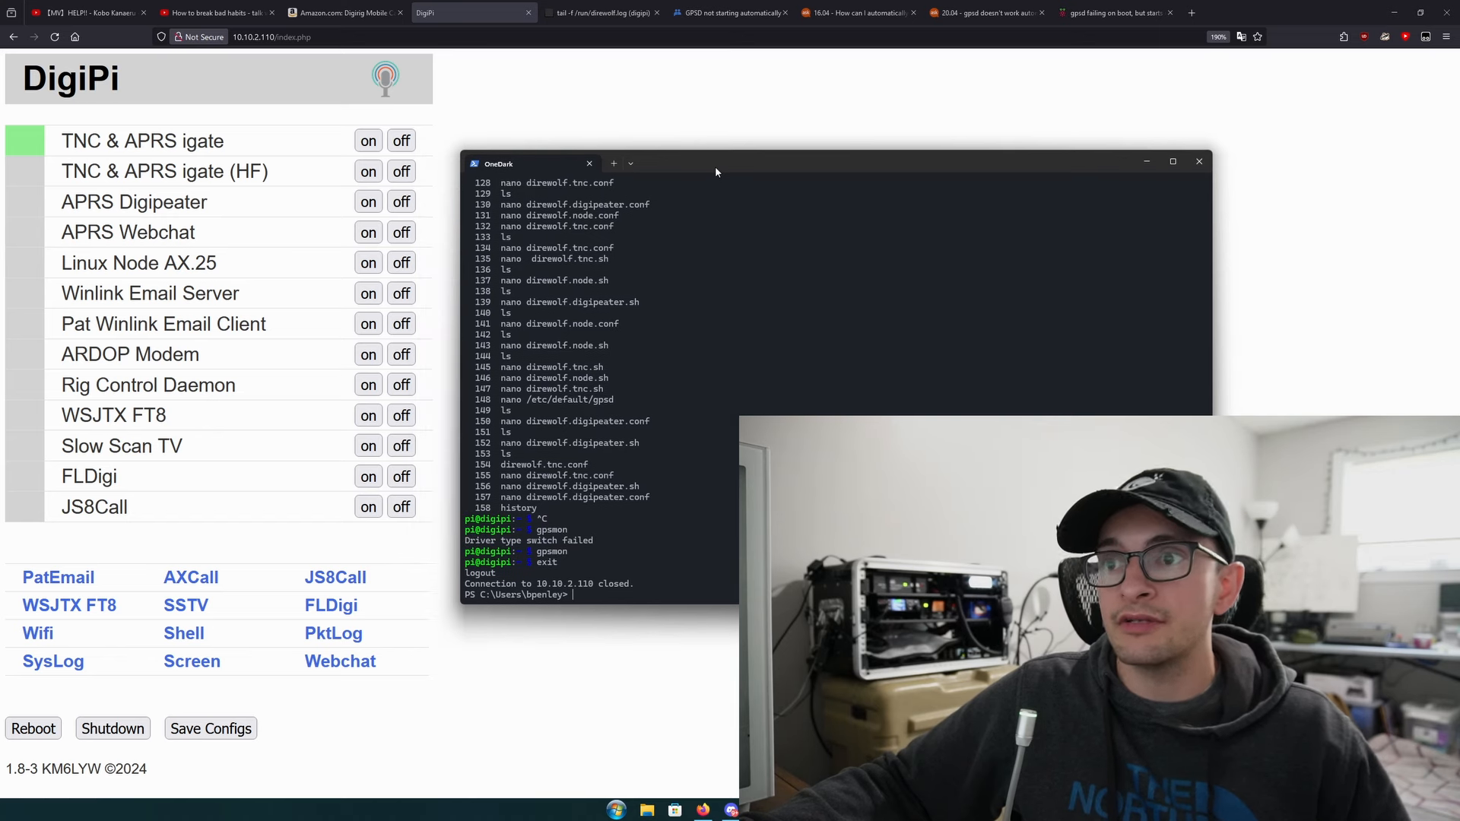
text(ssh pi@10.10.2.110)
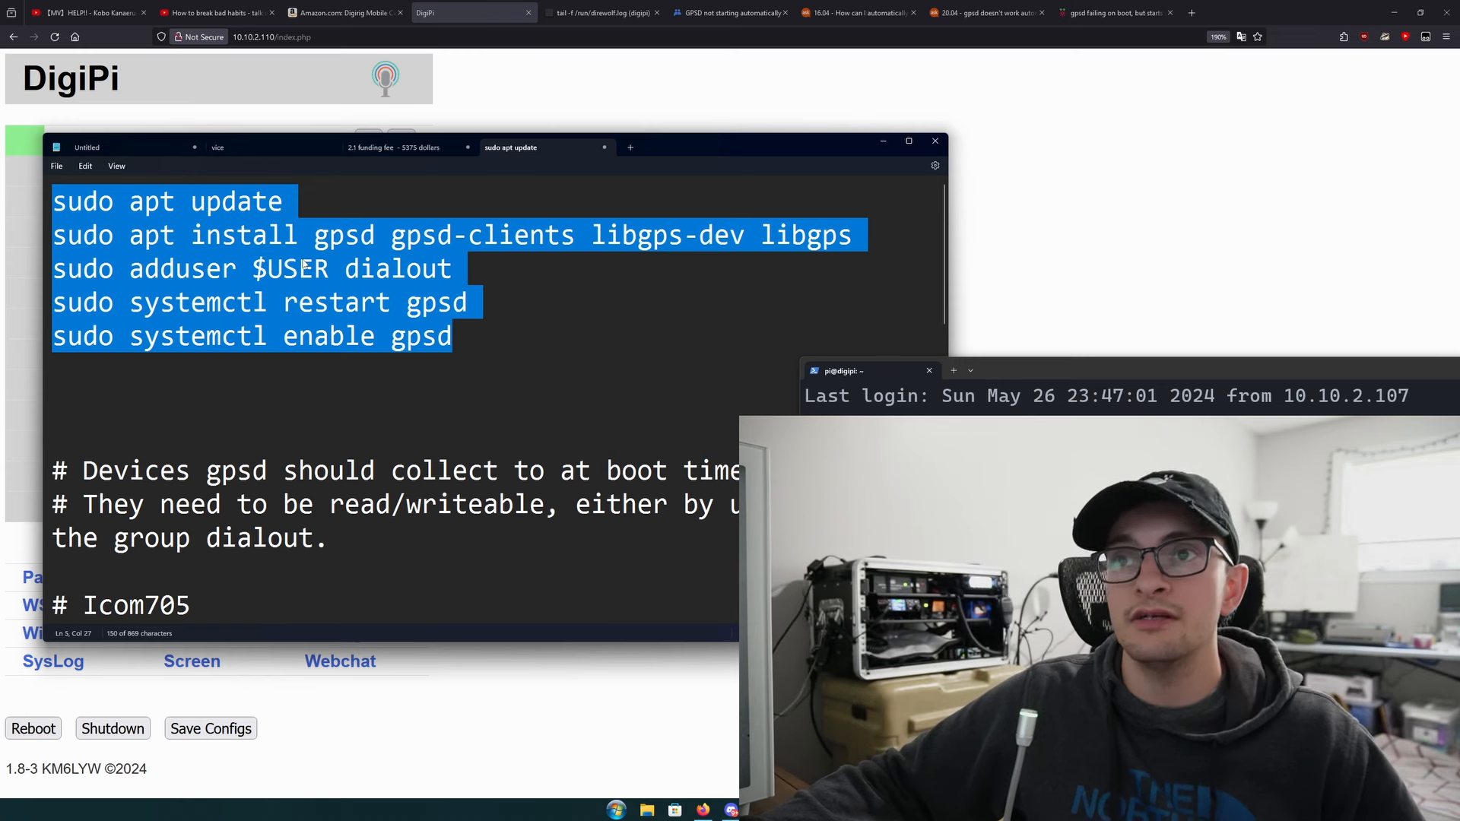
- Bring the DigiPi SSH terminal in front of the Notepad gpsd notes
click(451, 337)
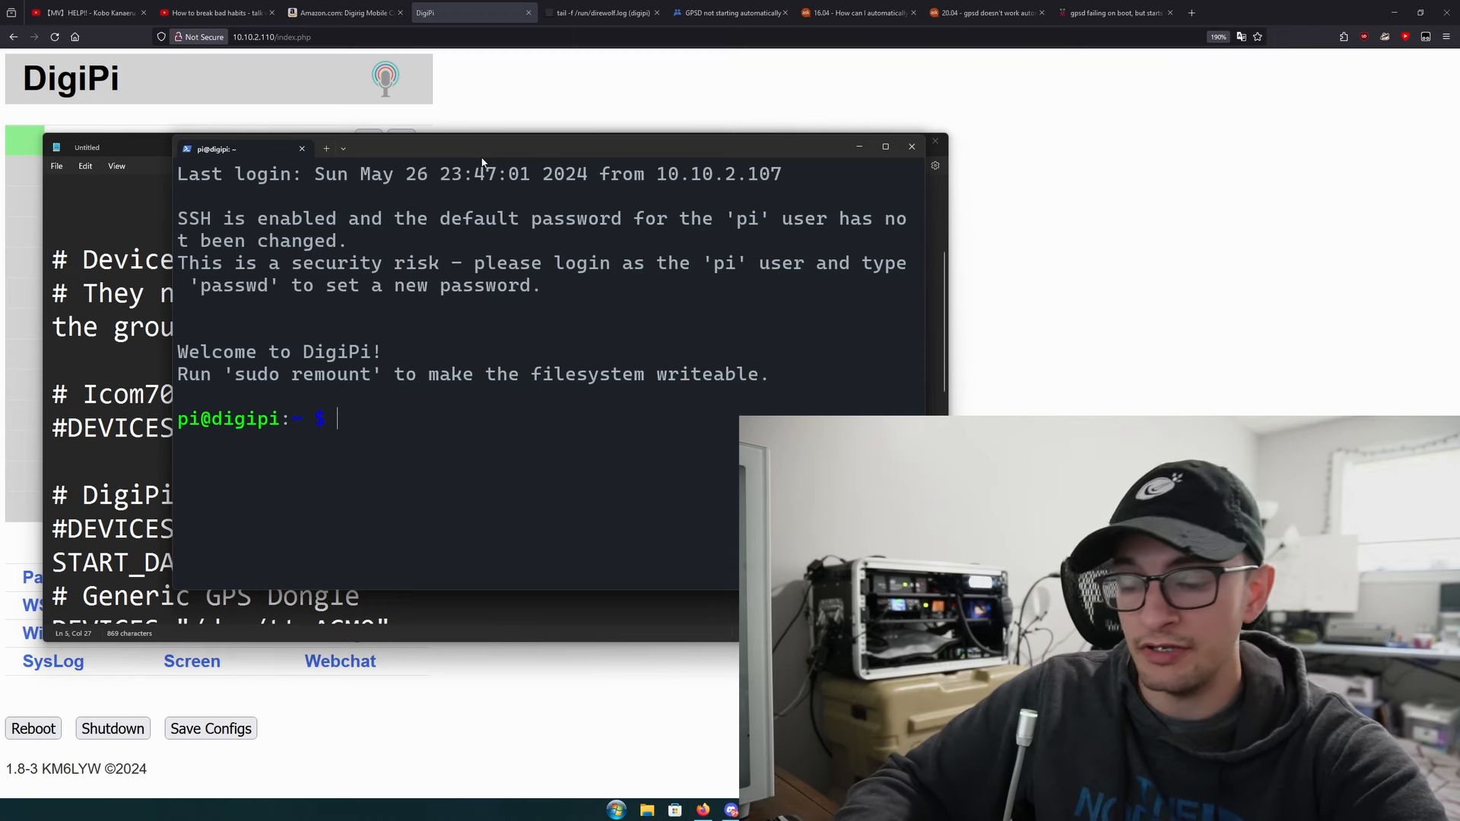
- List /dev to reveal ttyACM0, then type the nano /etc/default/gpsd command
text(cd)
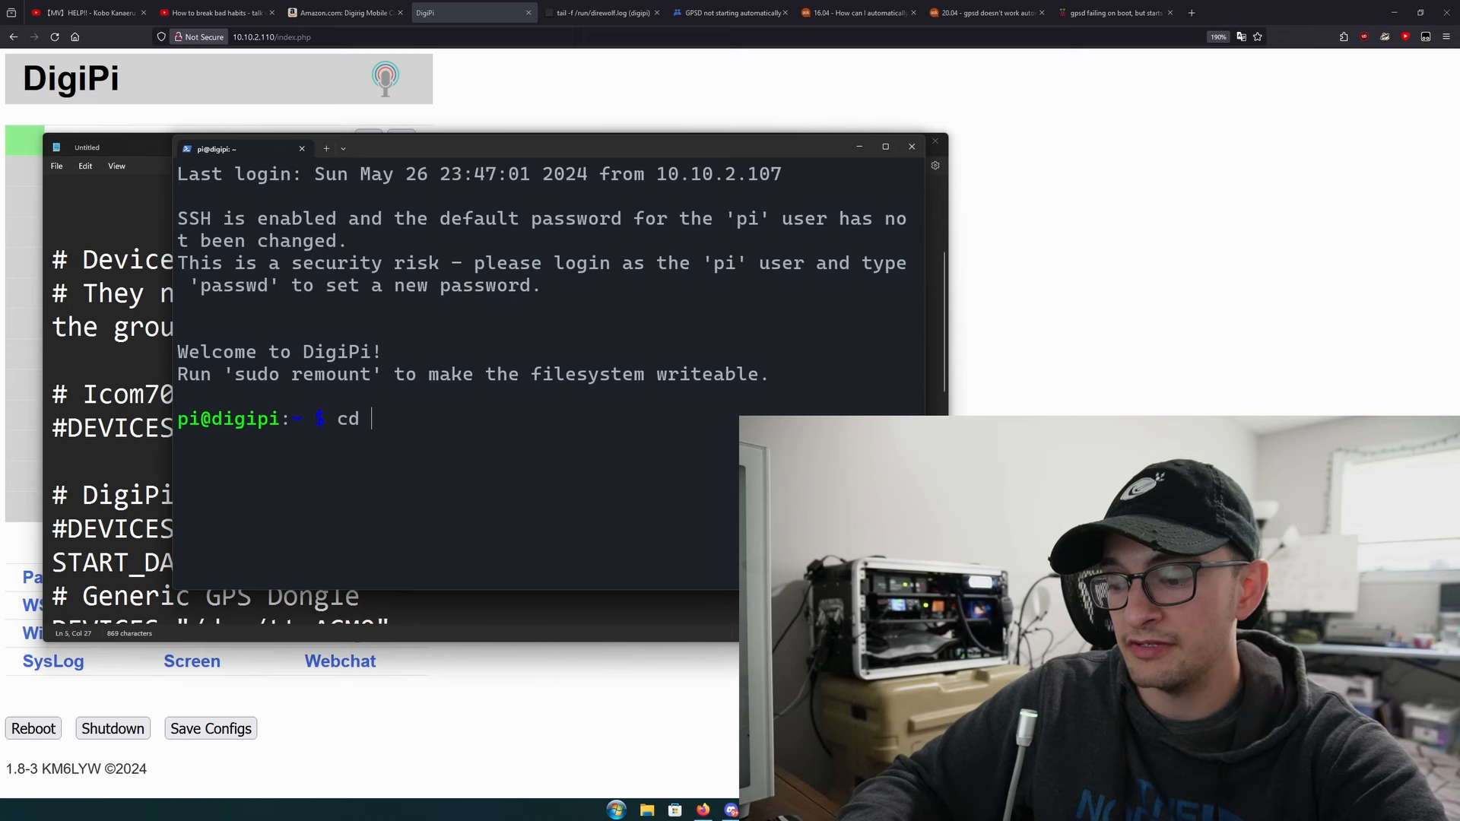
text(/dev)
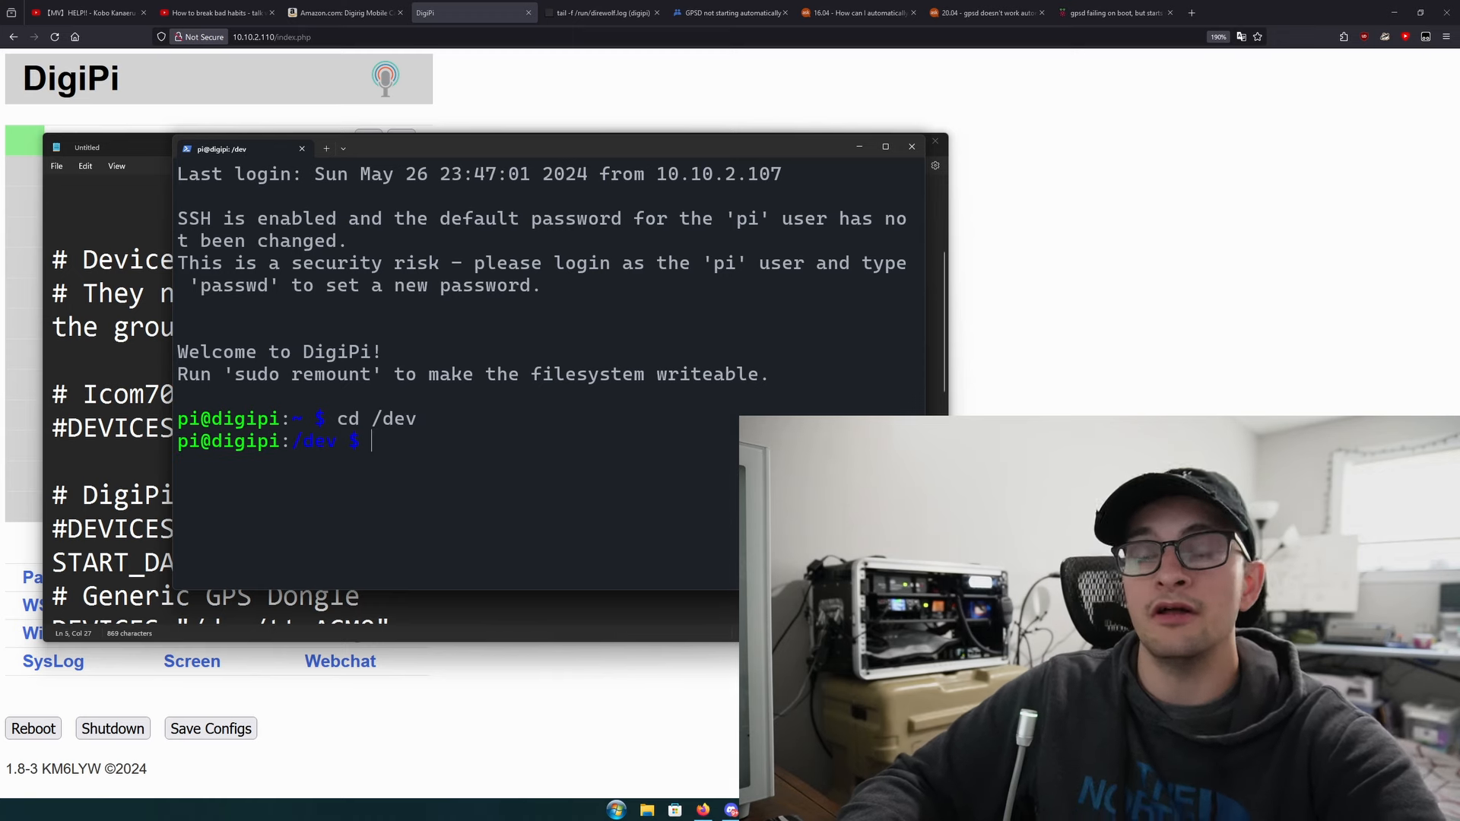
text(ls)
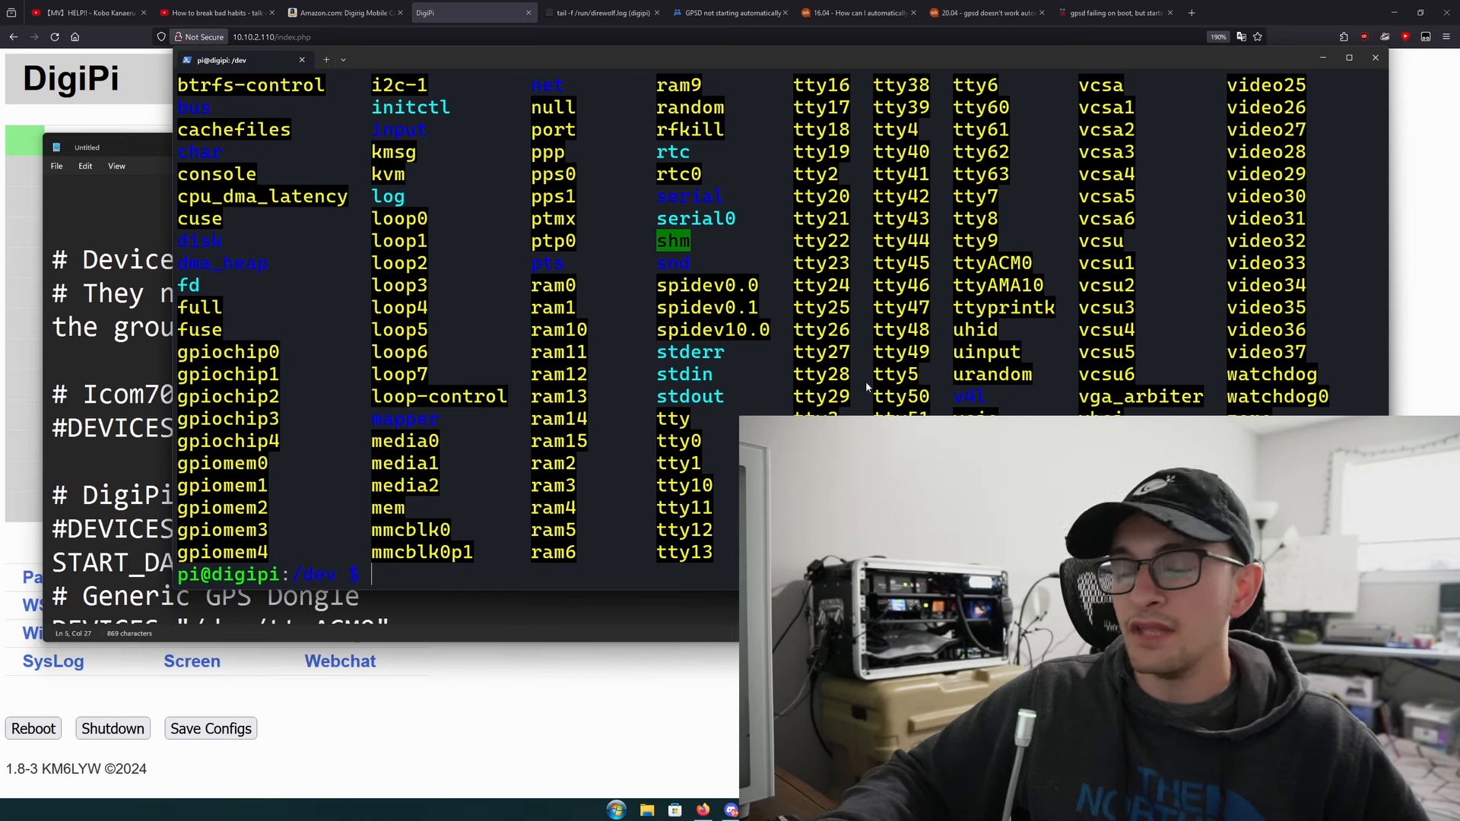
text(nano direwolf.node.conf)
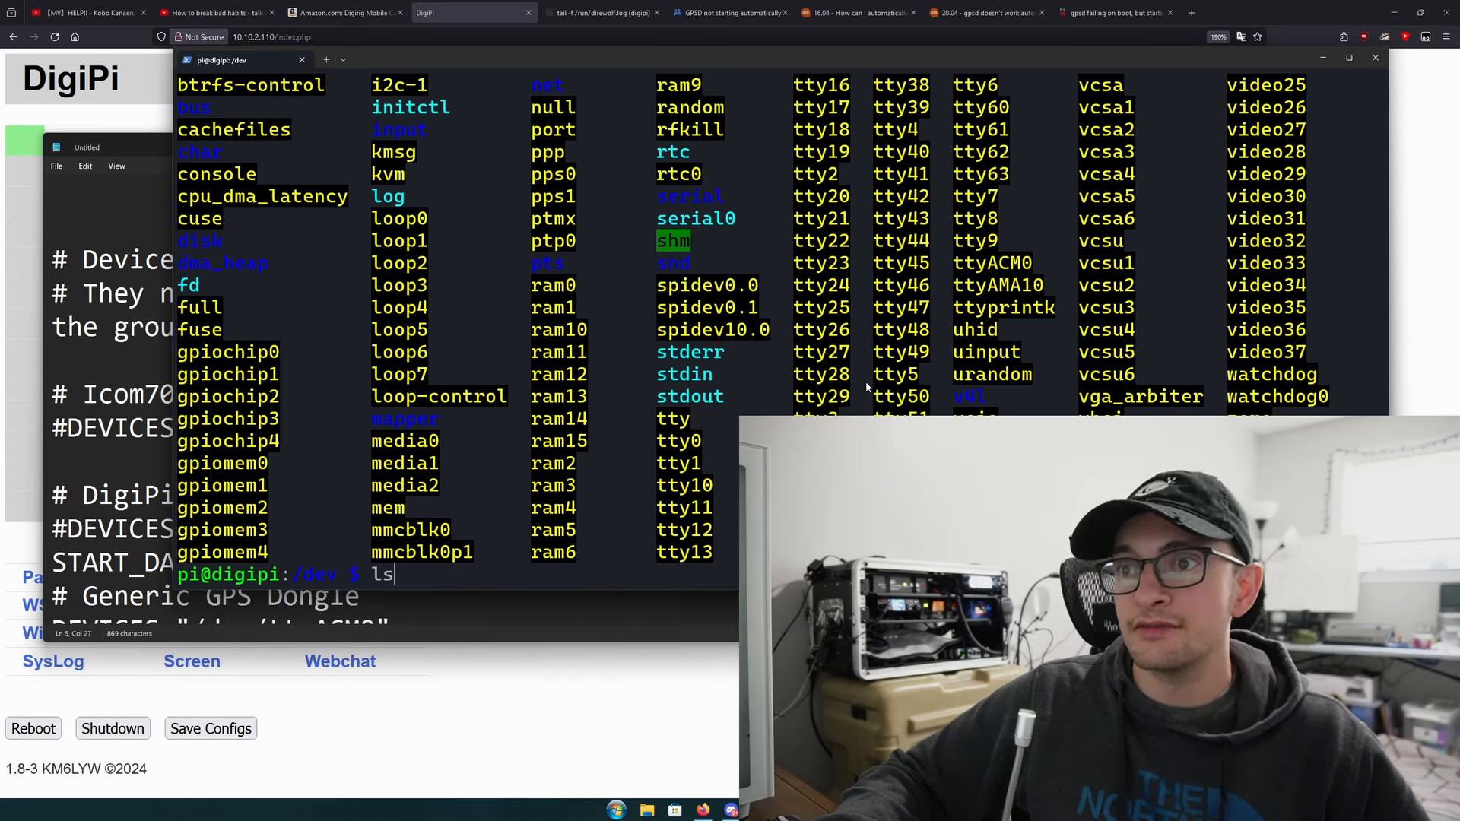
text(nano /etc/default/gpsd)
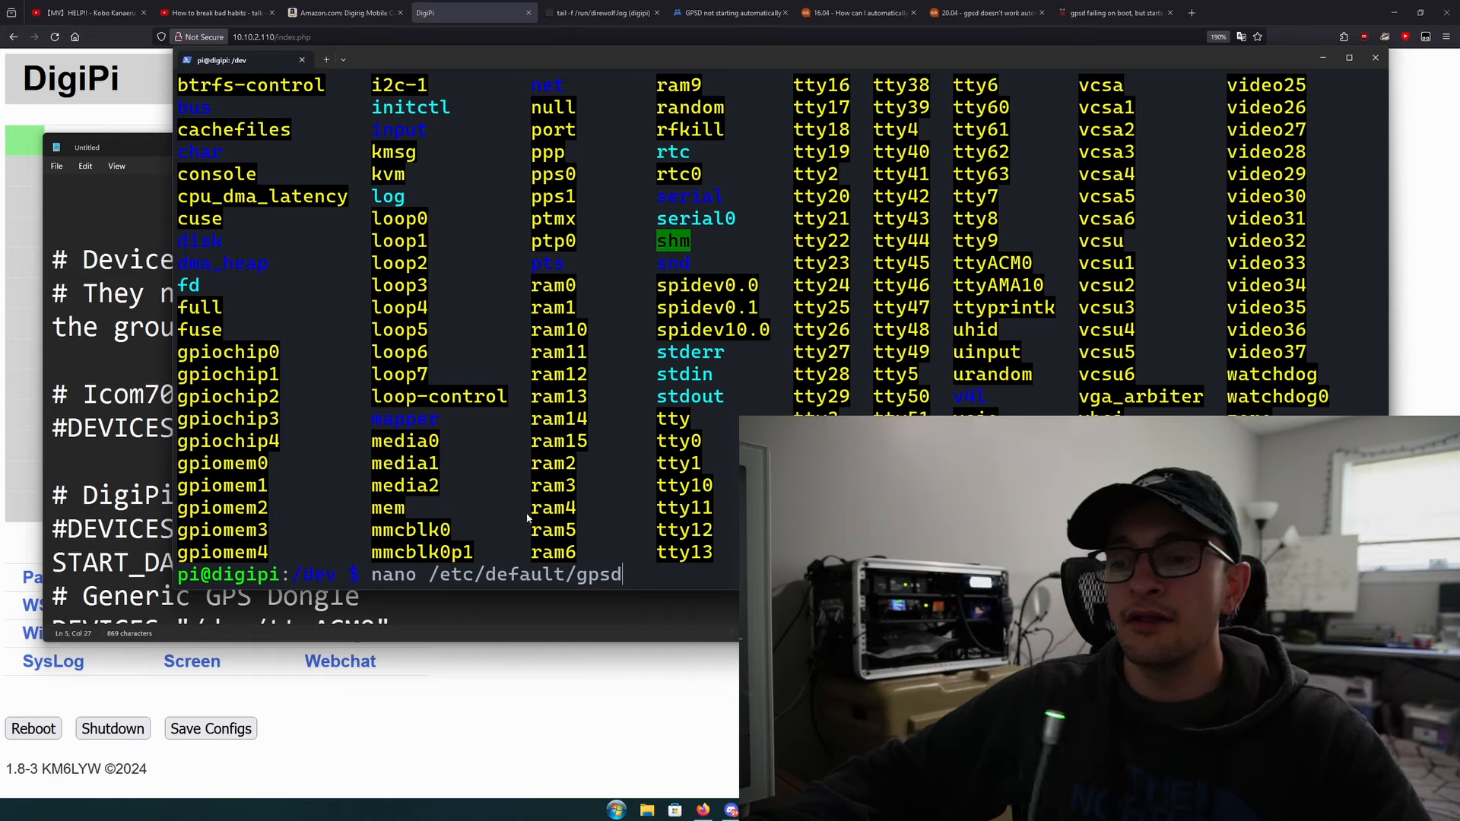
- Open /etc/default/gpsd with sudo nano, showing DEVICES /dev/ttyACM0 and START_DAEMON true
scroll(down, 3)
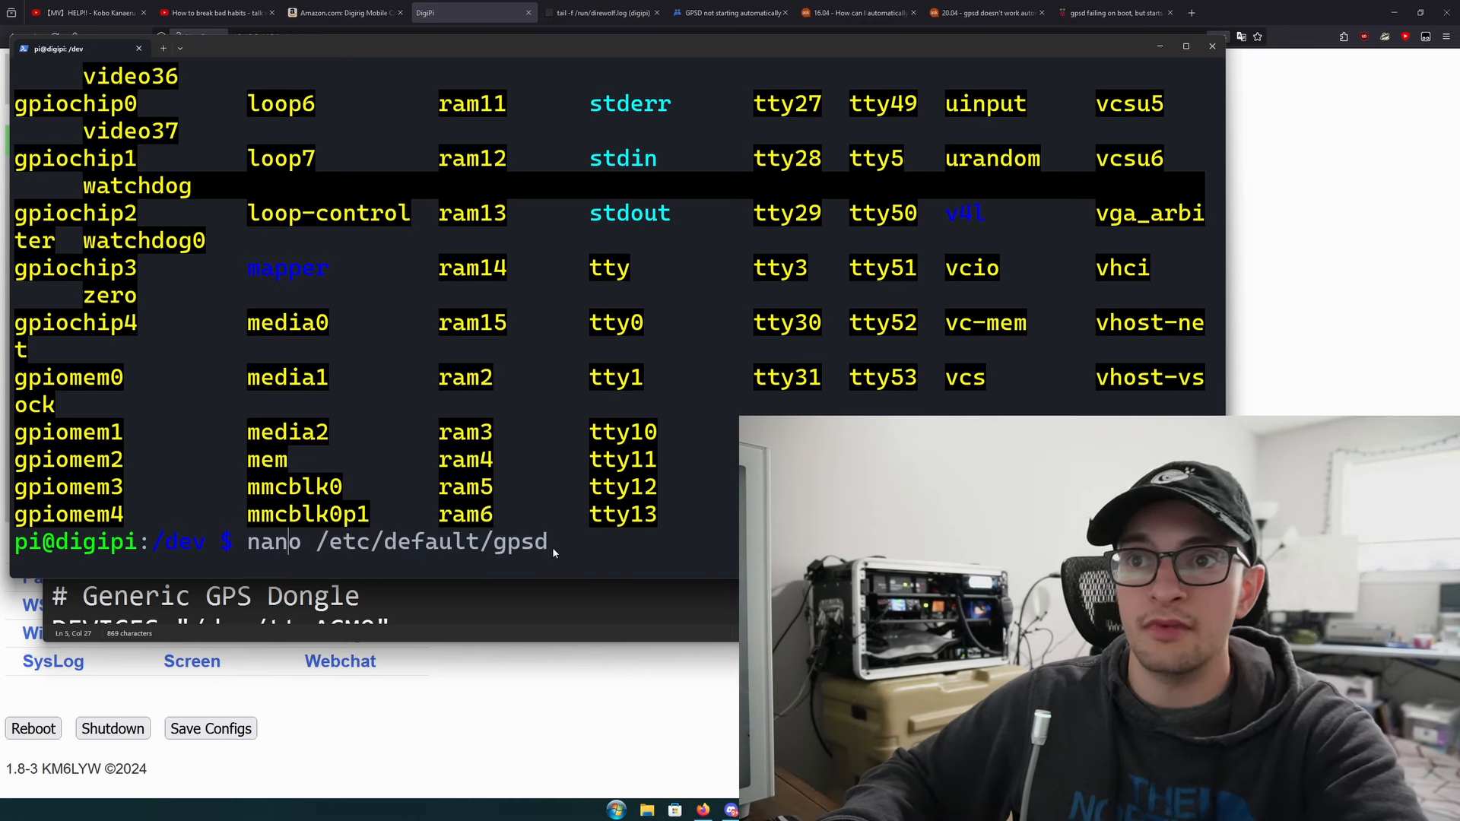
text(sudo)
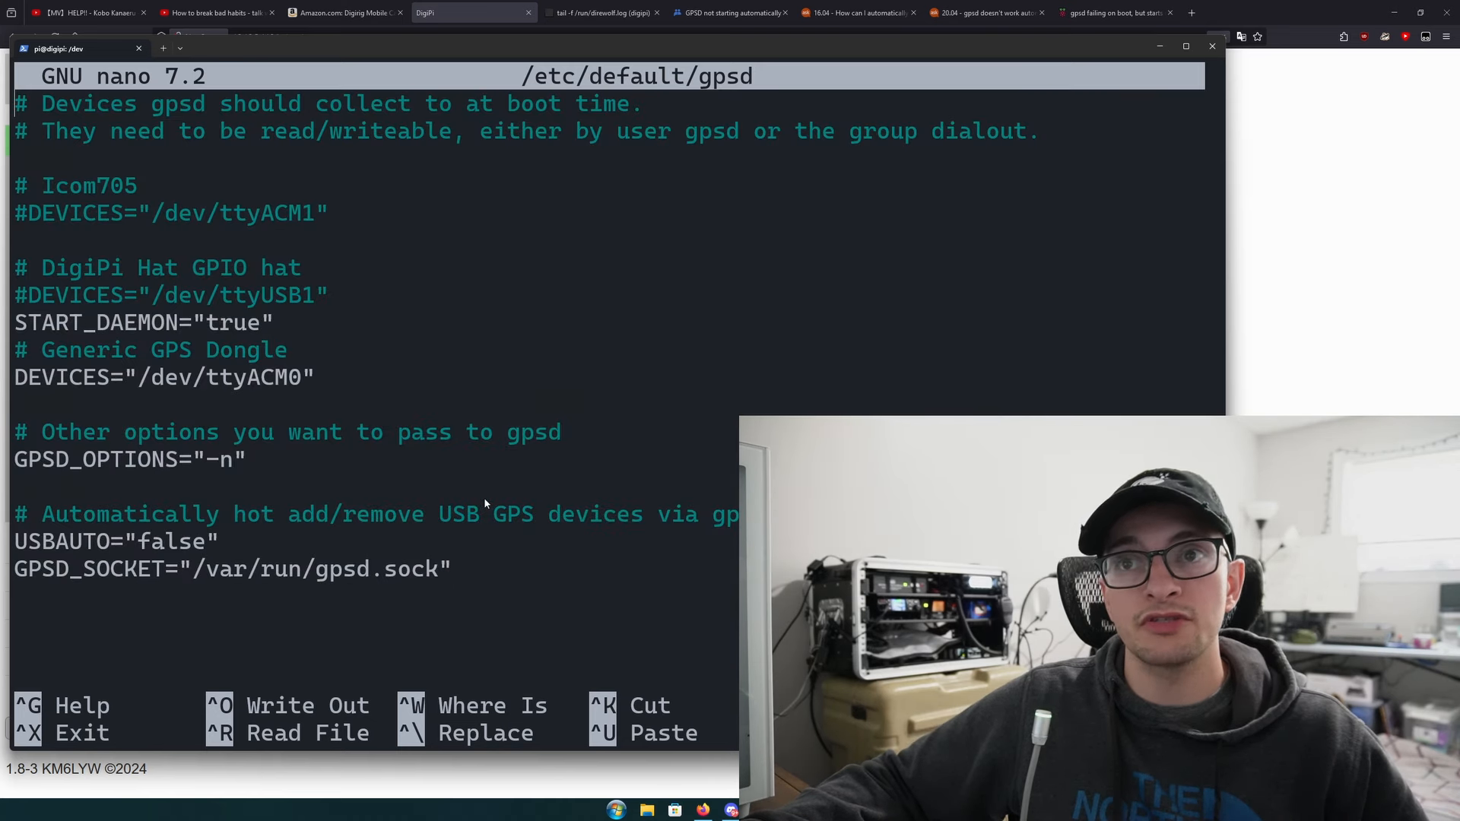
- Check the DEVICES, START_DAEMON and -n GPSD_OPTIONS values, then exit nano
double_click(224, 377)
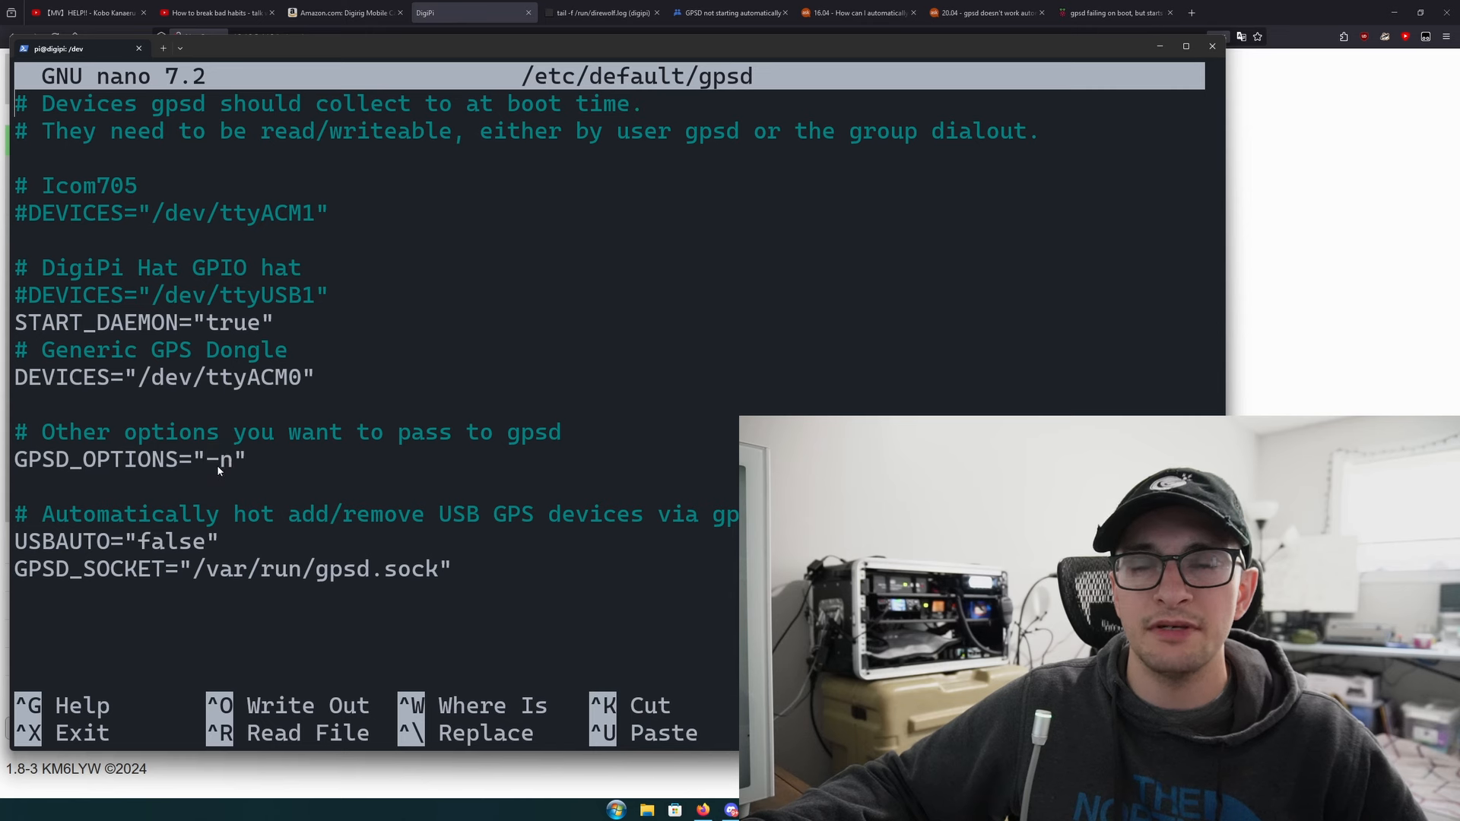
double_click(221, 459)
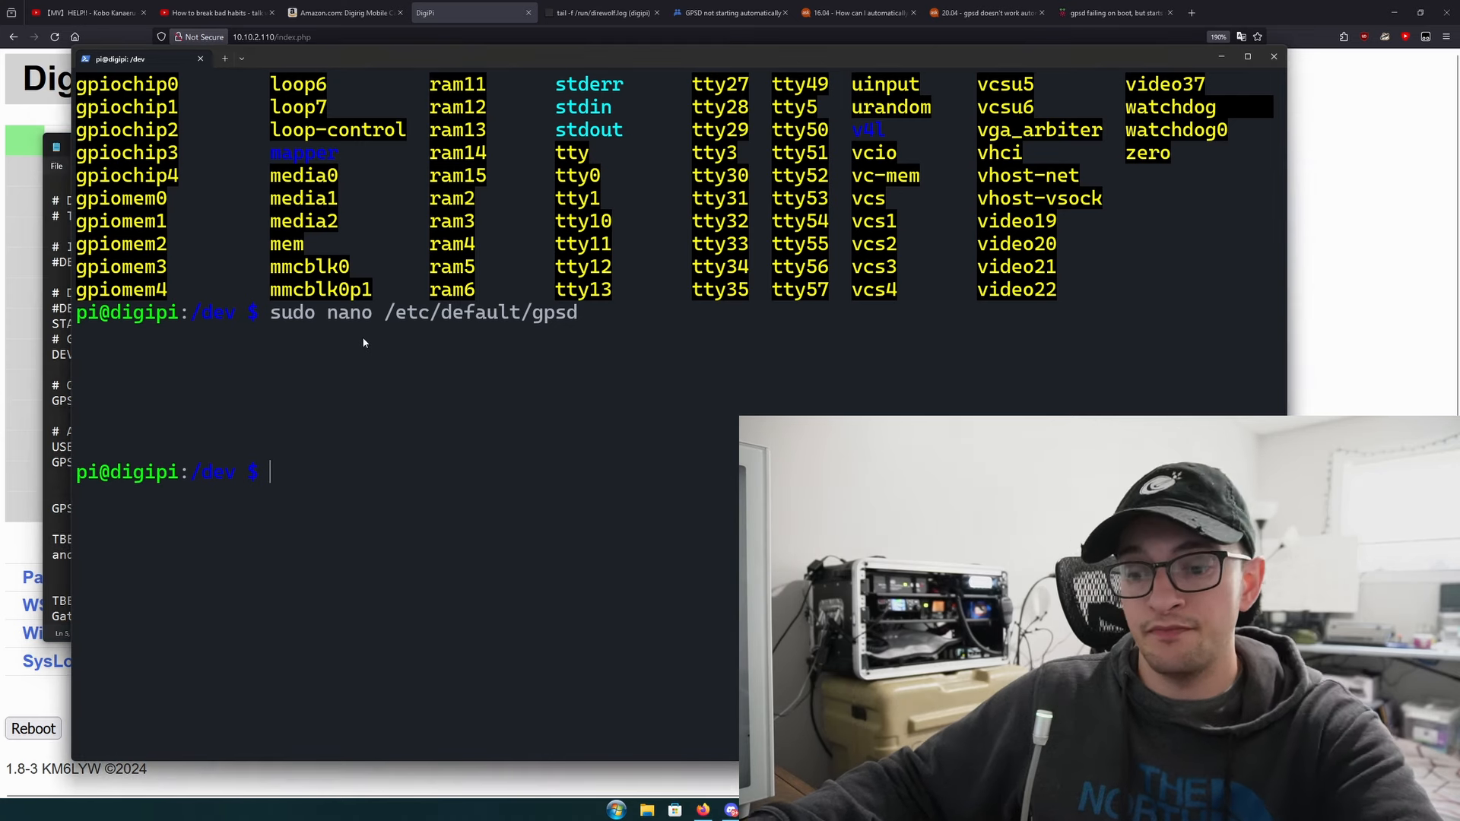
- List the home directory and select the TNC and digipeater Direwolf config names
text(cd ~)
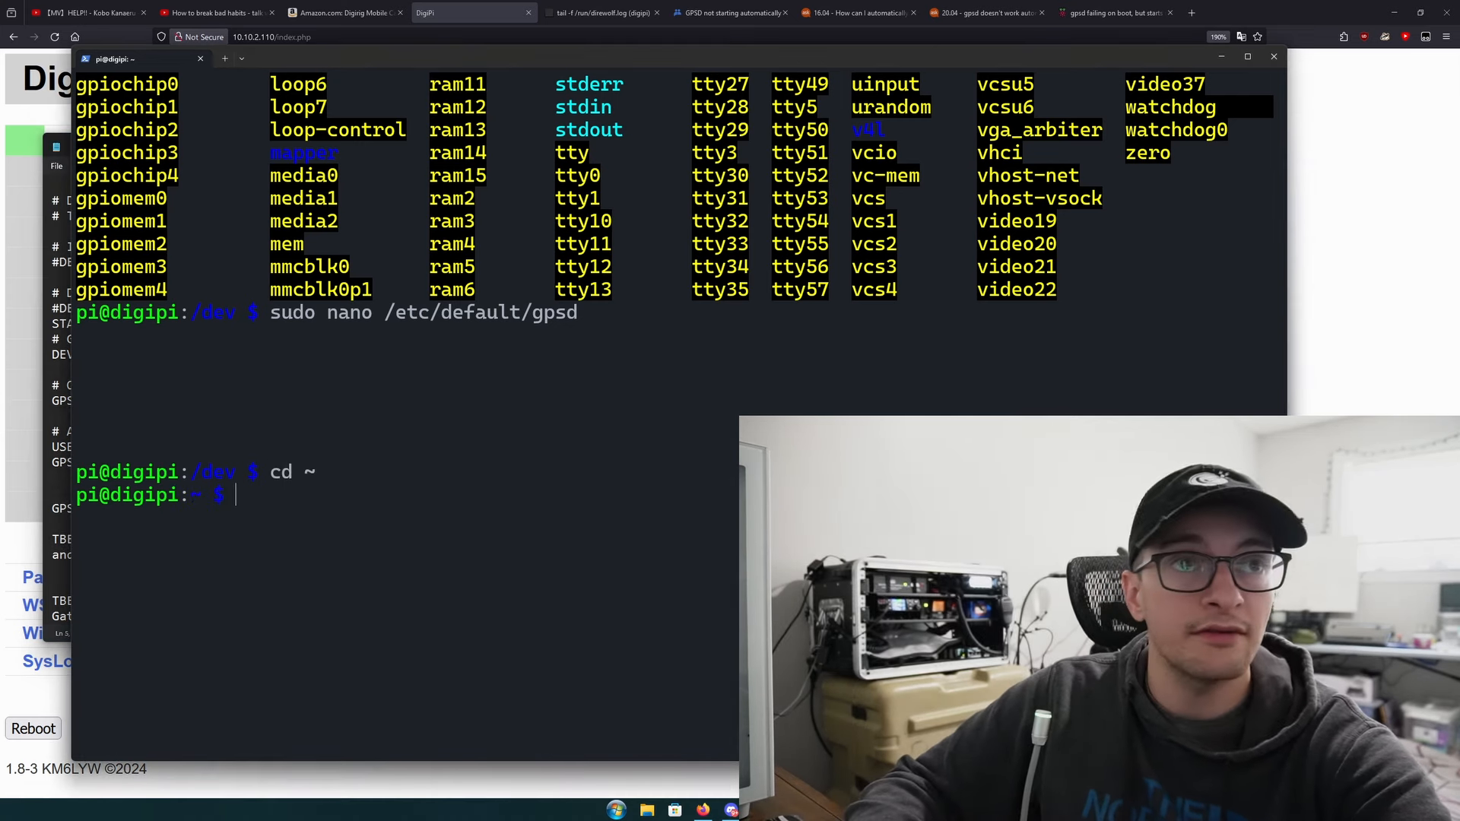
text(ls)
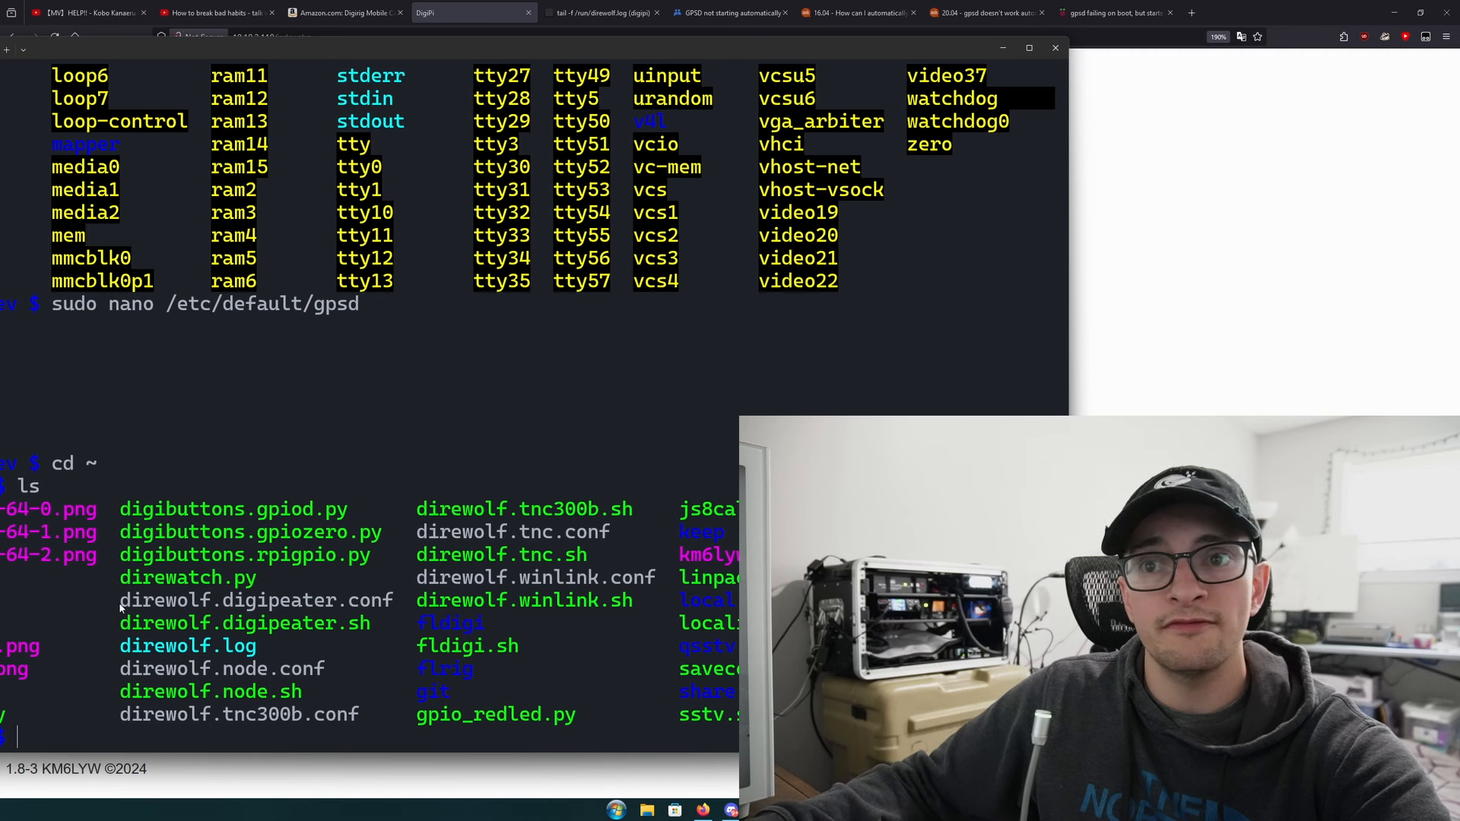
double_click(257, 600)
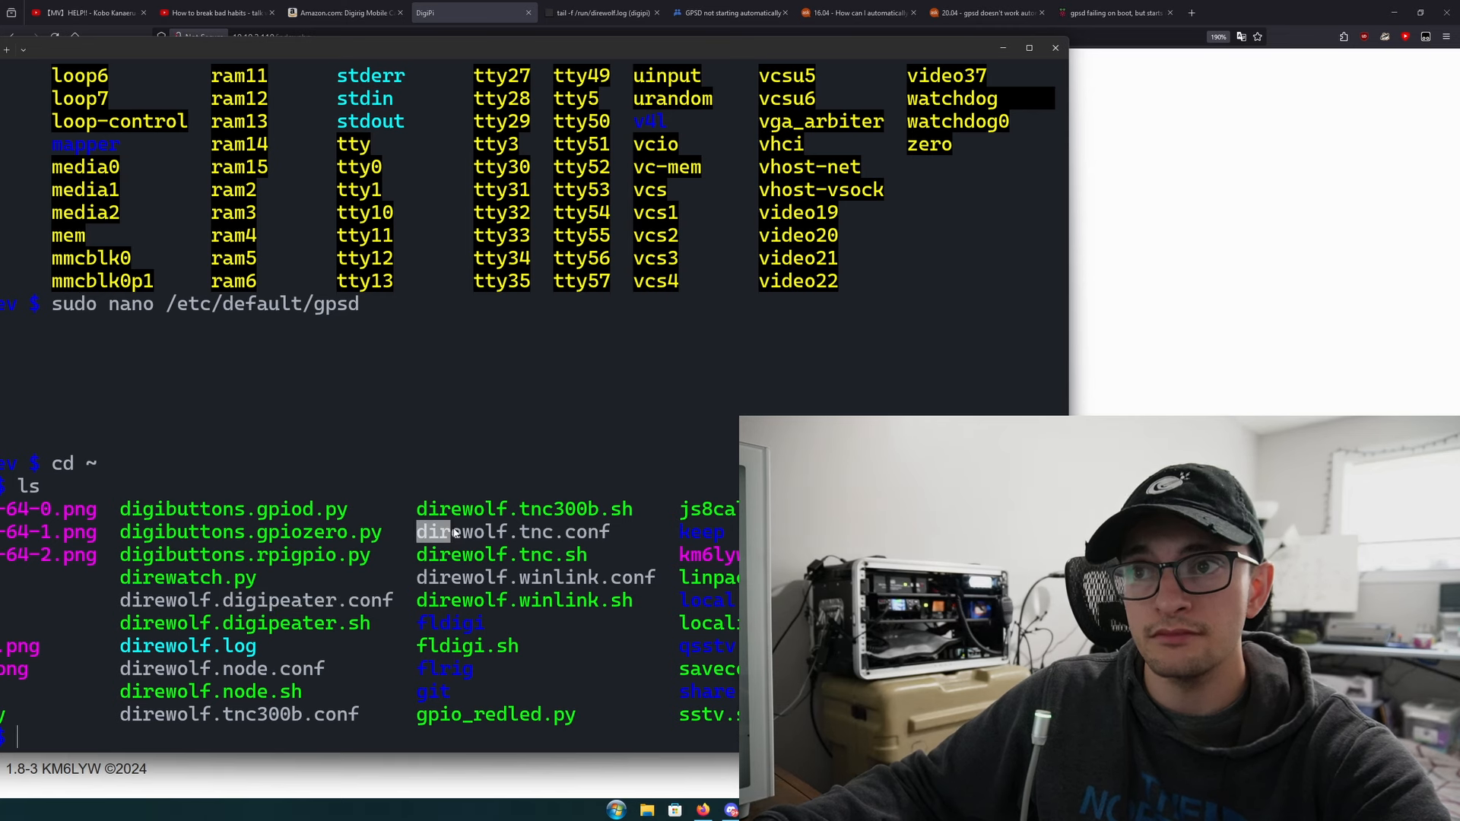
double_click(511, 531)
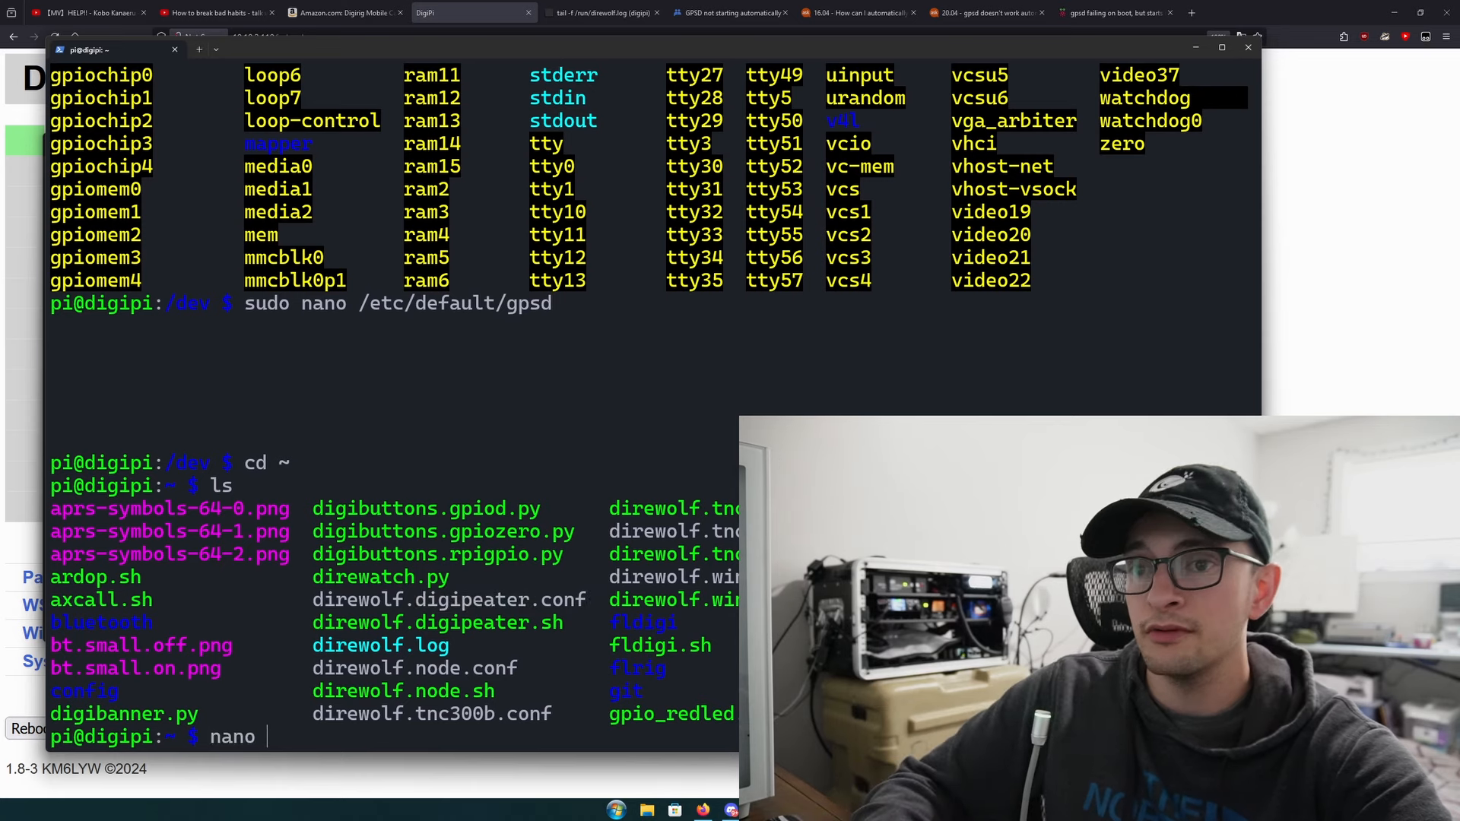
double_click(448, 599)
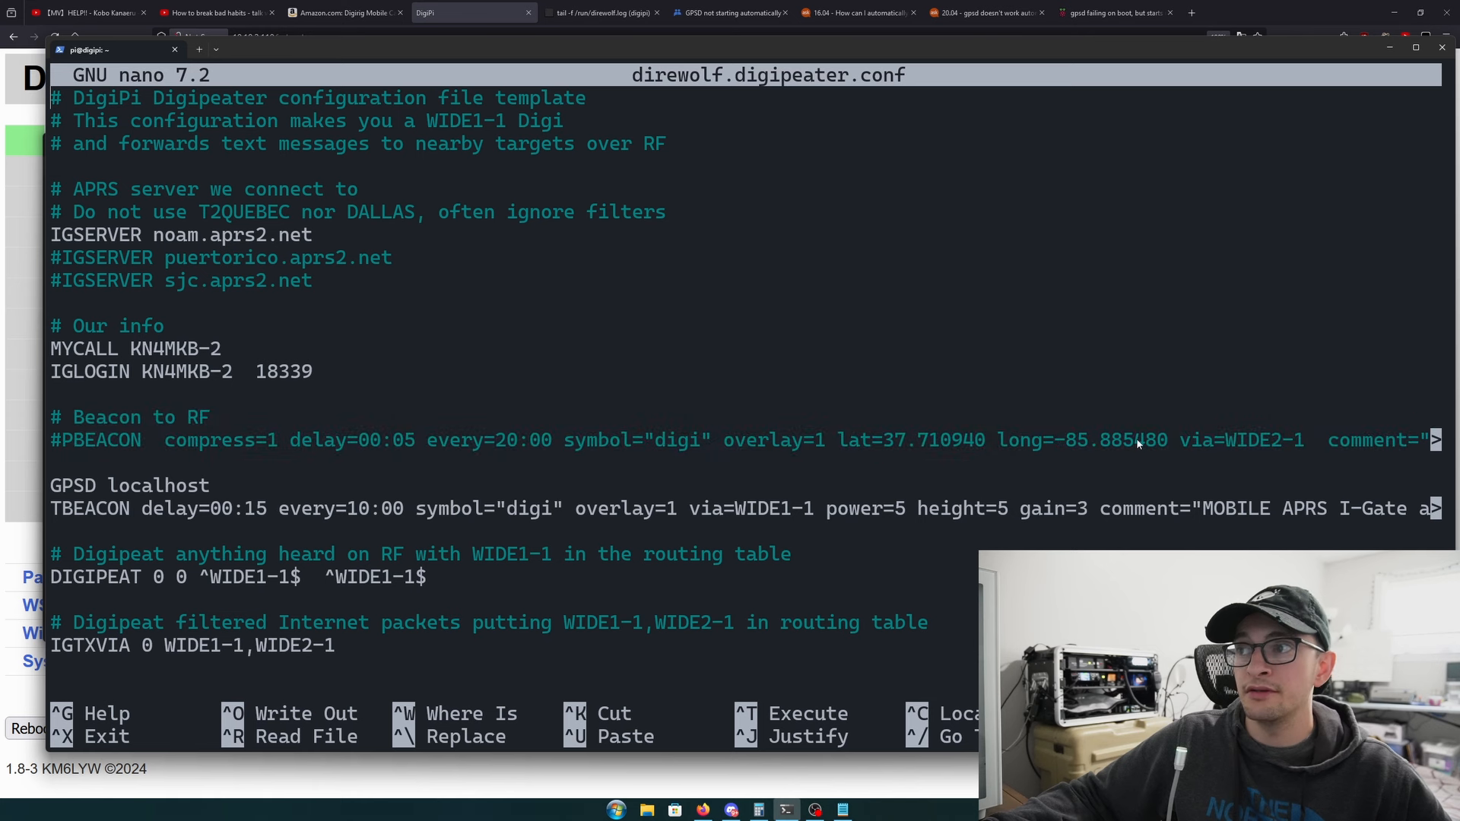
drag(839, 439, 1183, 440)
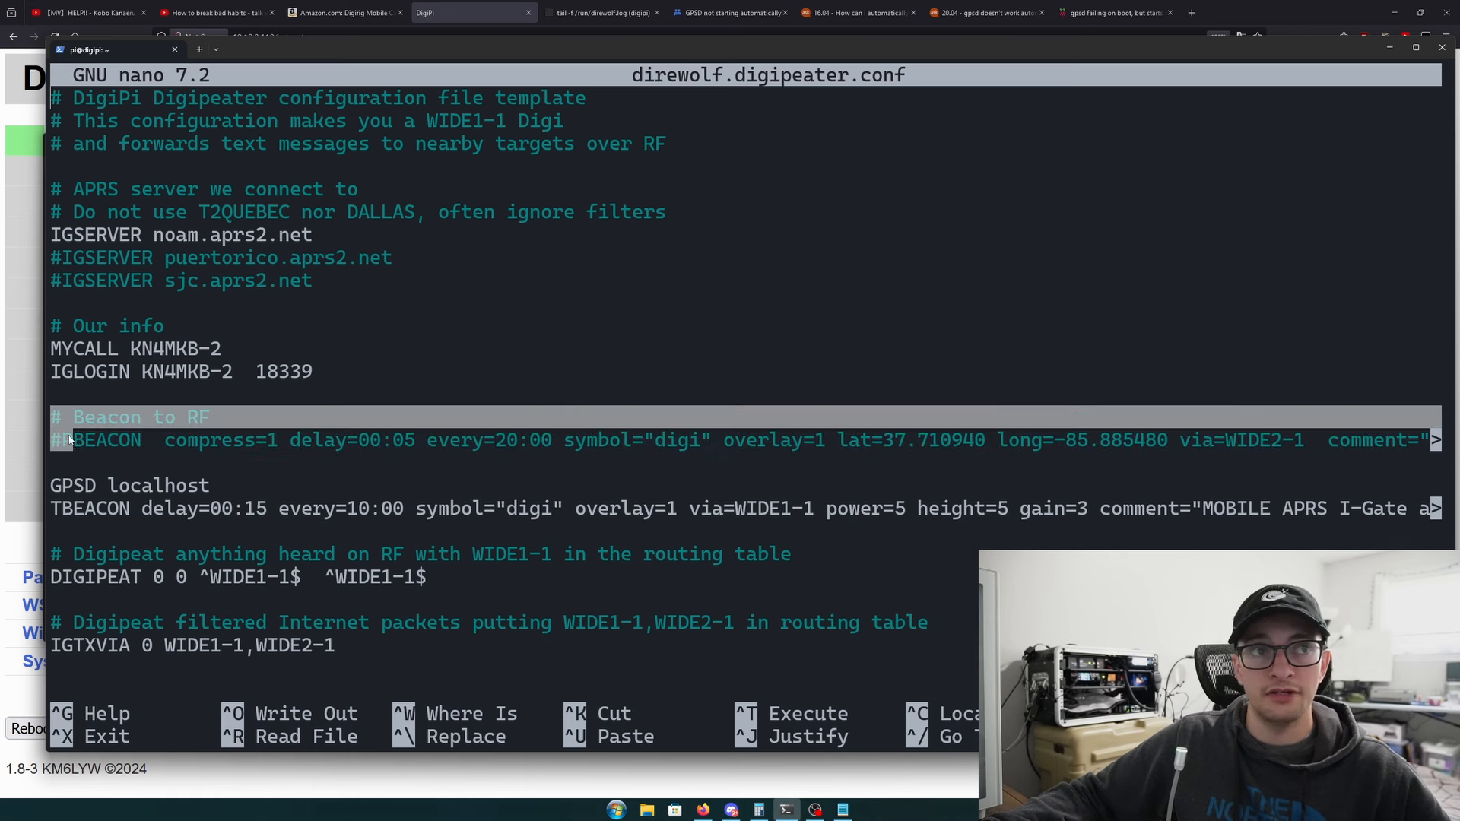
click(1417, 50)
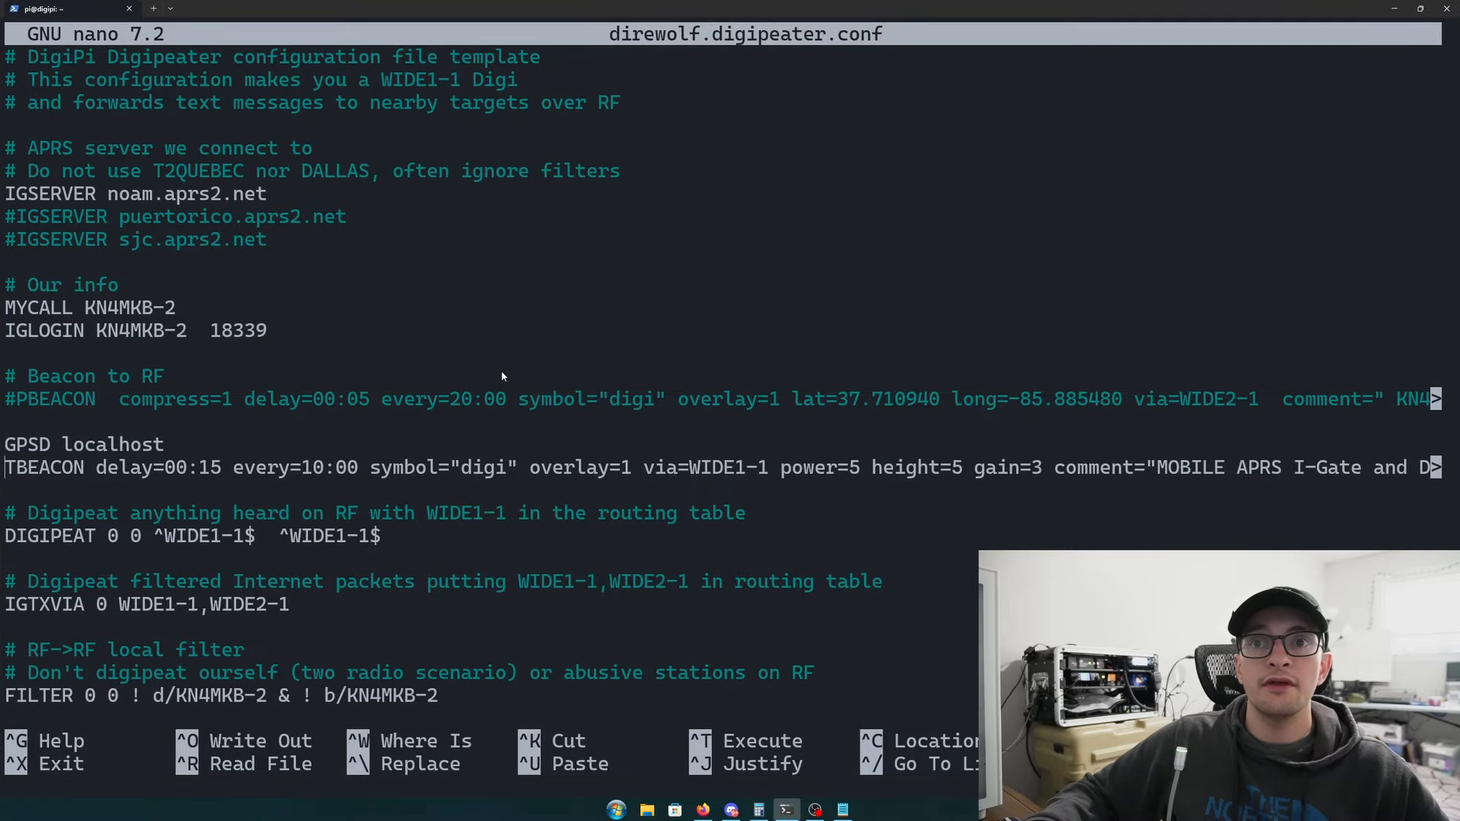
double_click(83, 444)
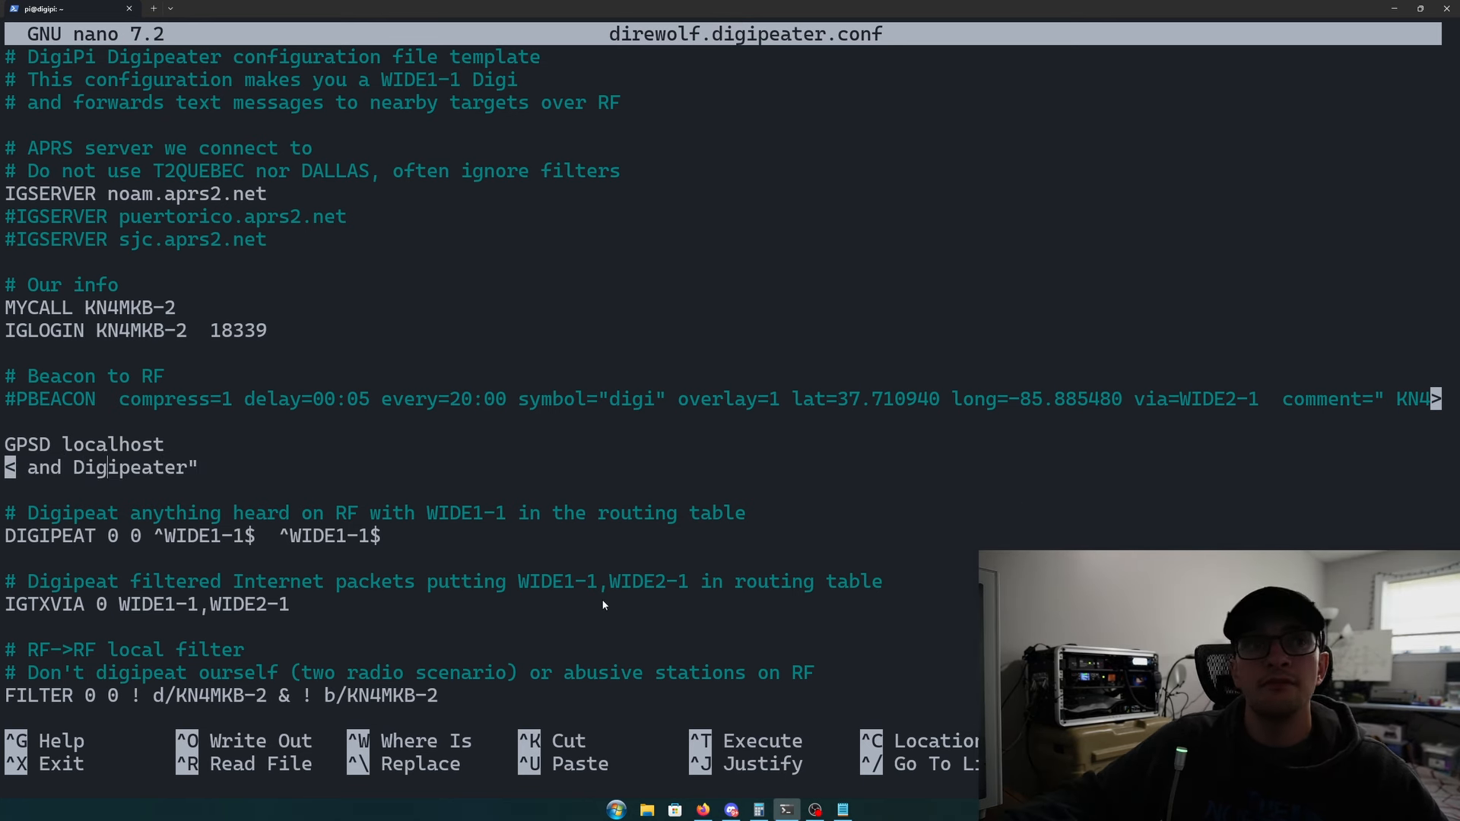
mouse_move(186, 481)
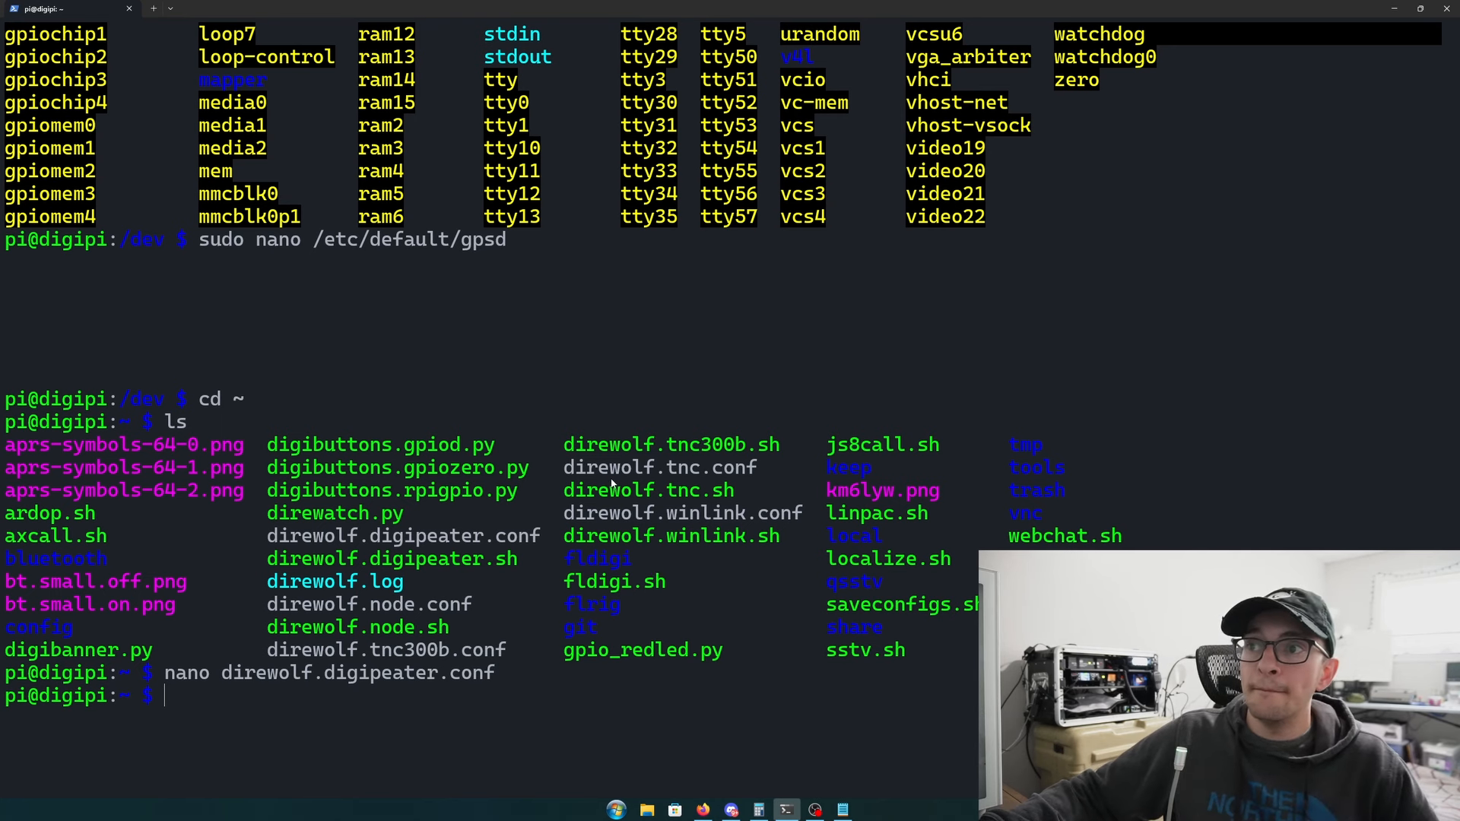
- Open direwolf.tnc.conf past the lock warning and highlight its PBEACON and TBEACON lines
double_click(660, 466)
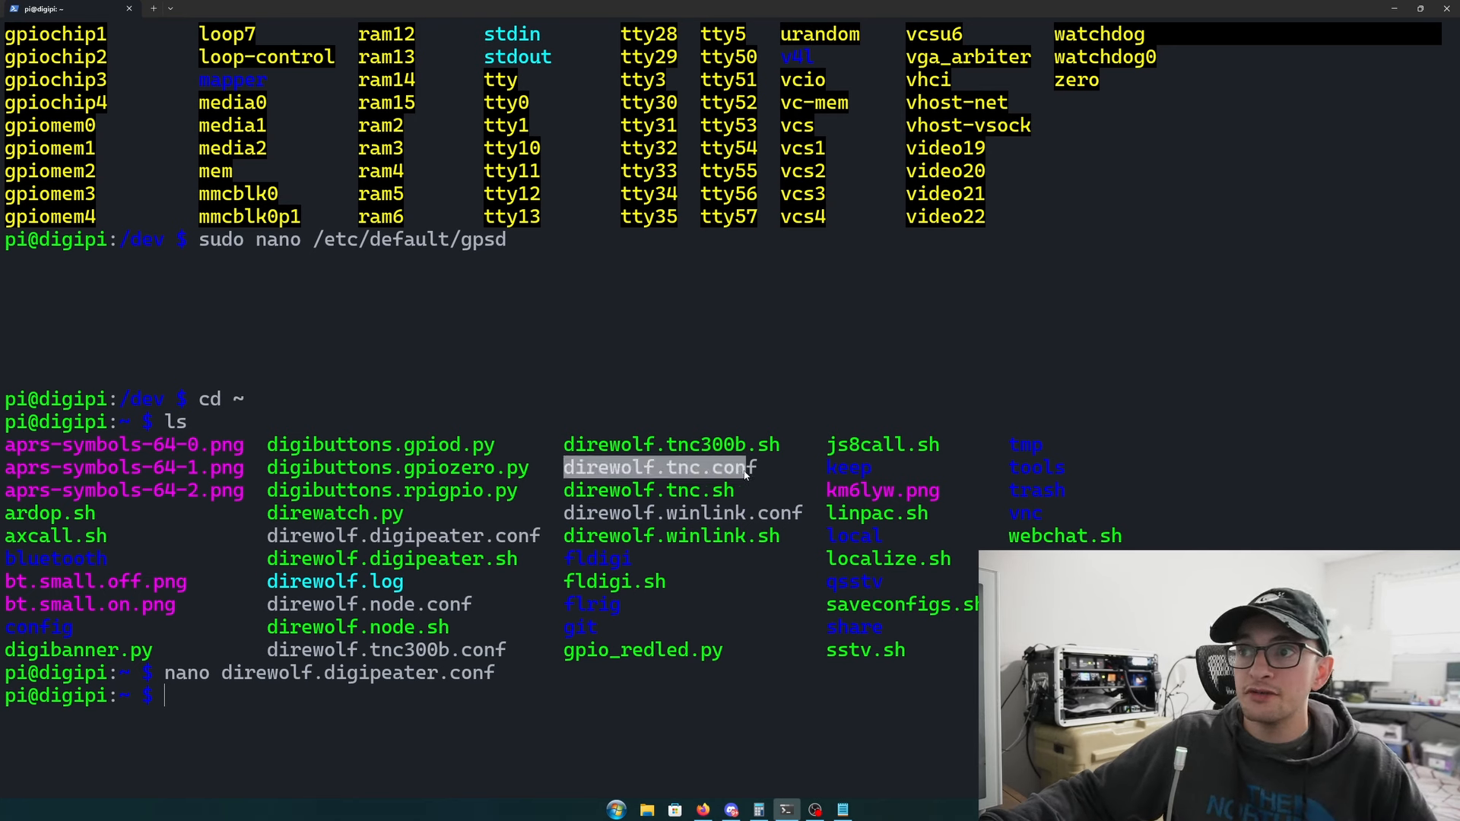
text(nano)
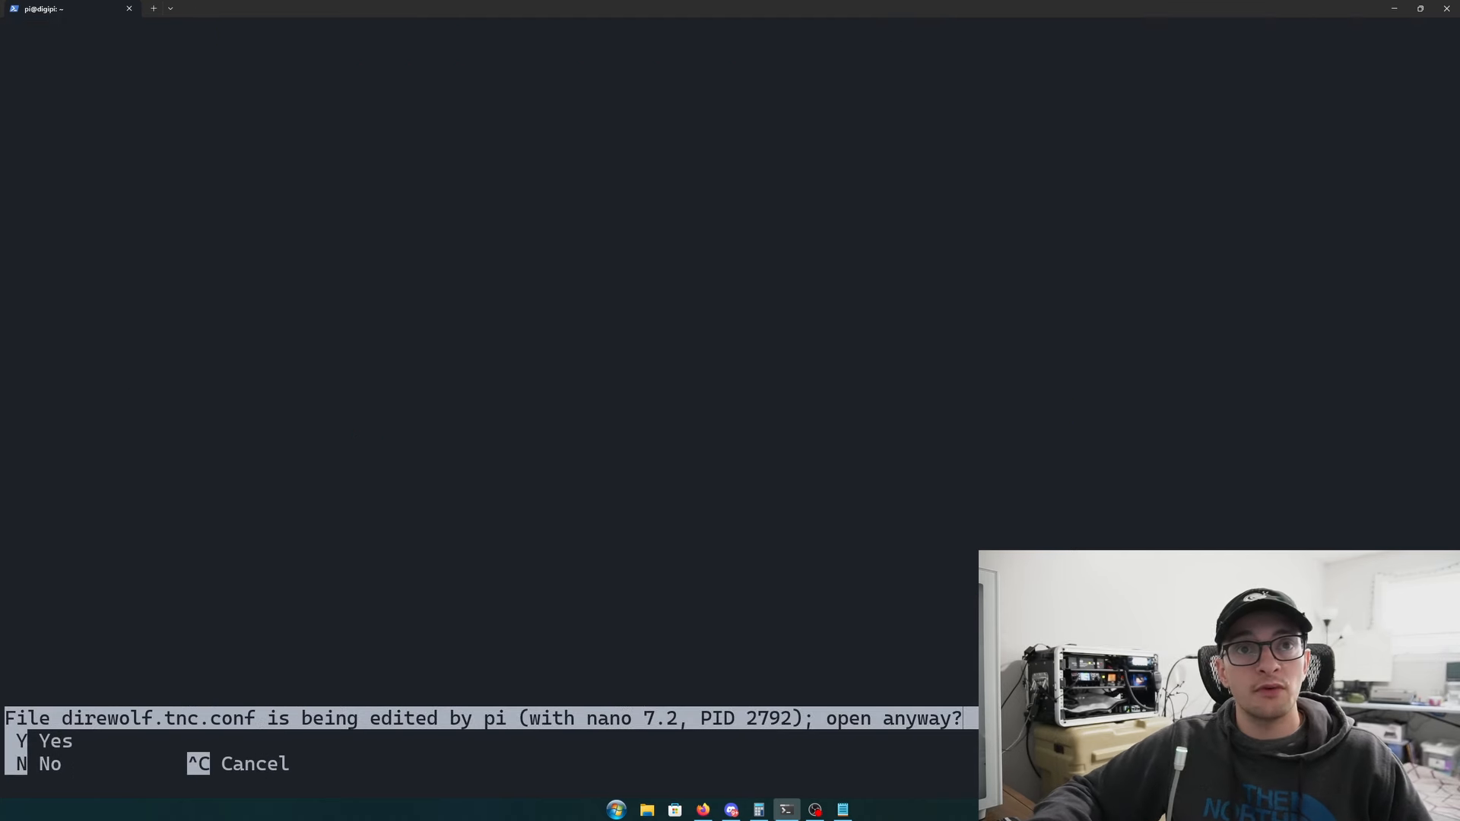
key(y)
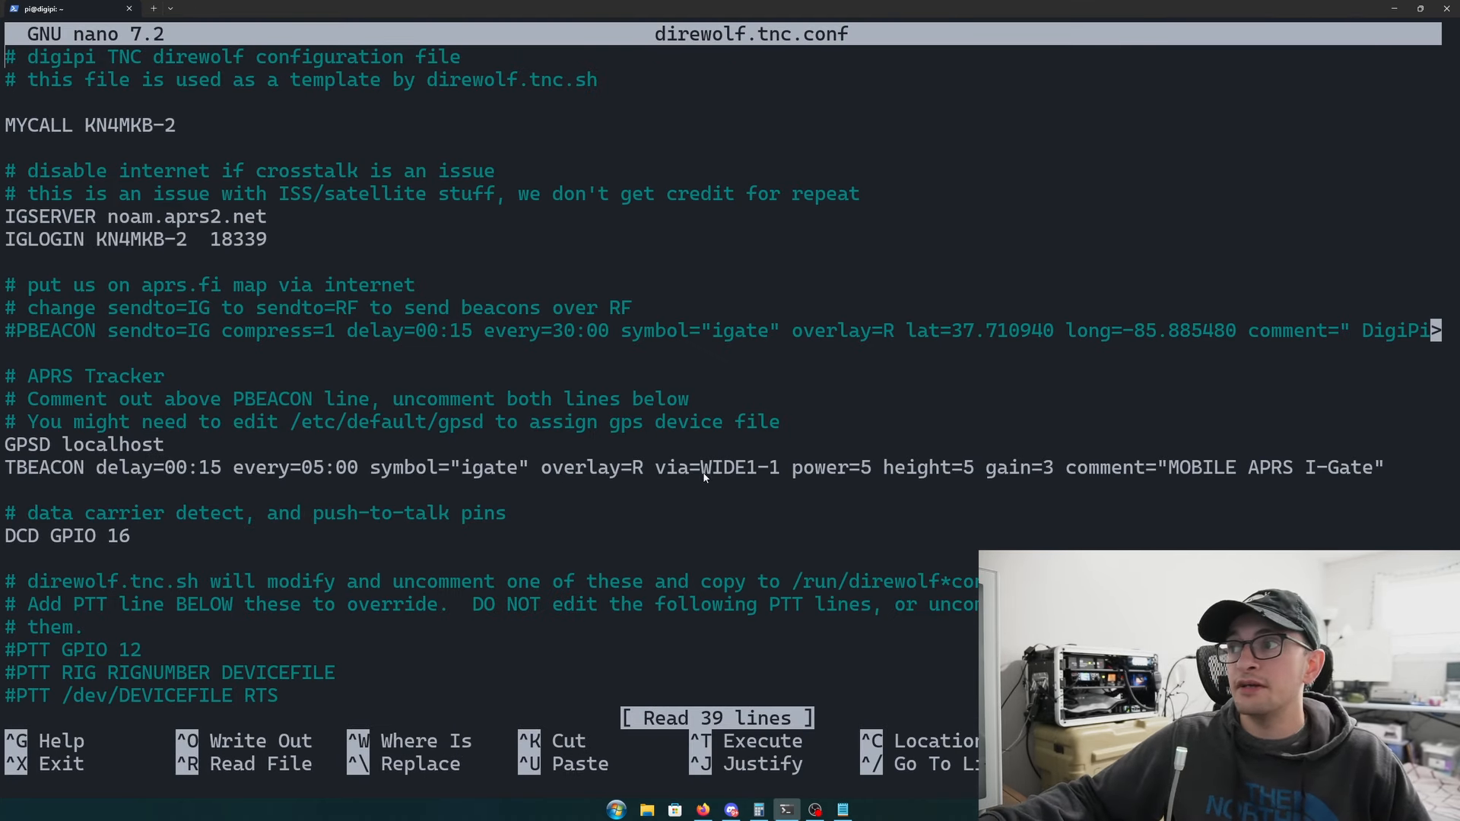
double_click(30, 444)
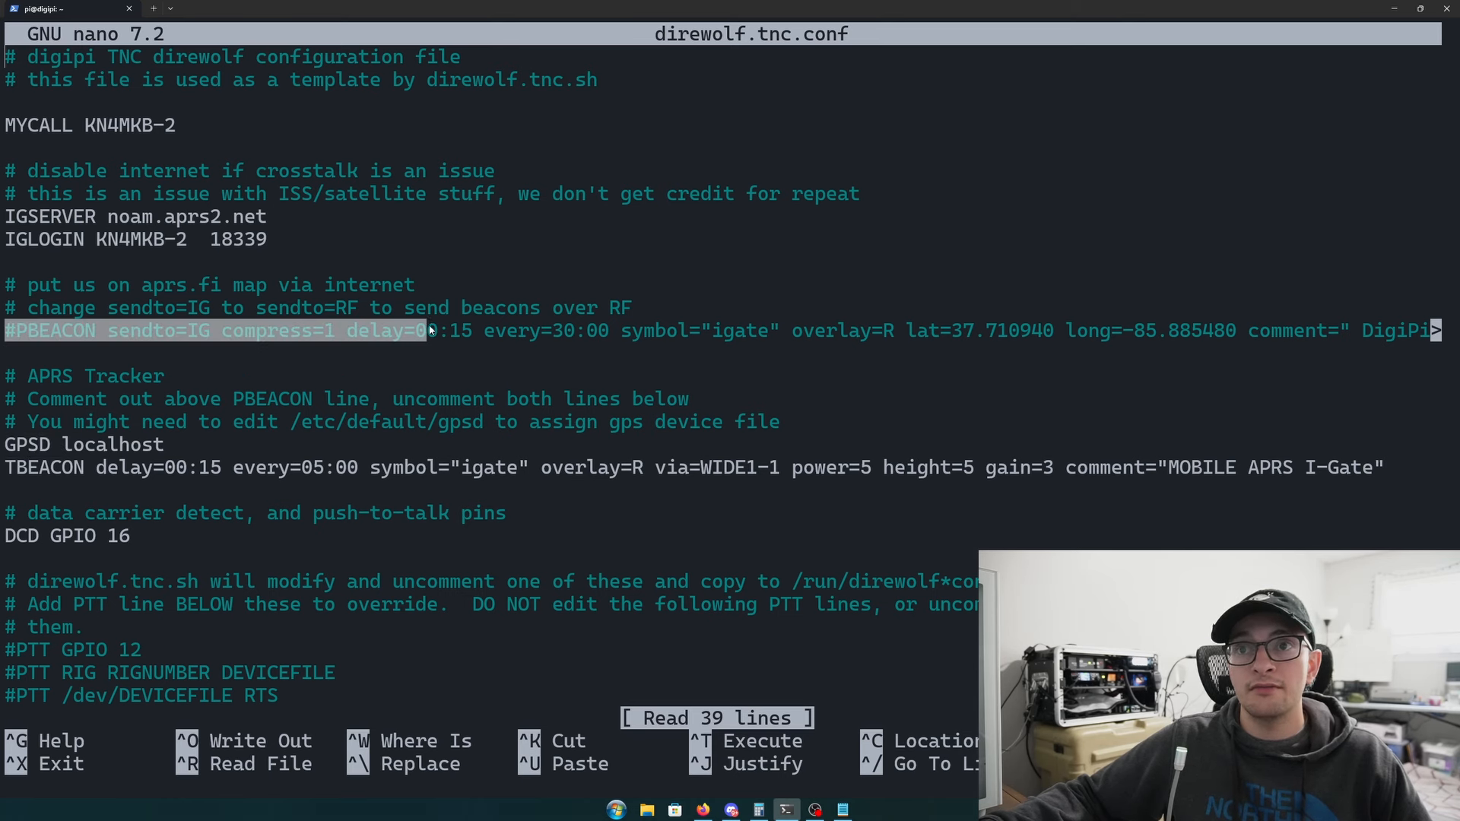
click(66, 444)
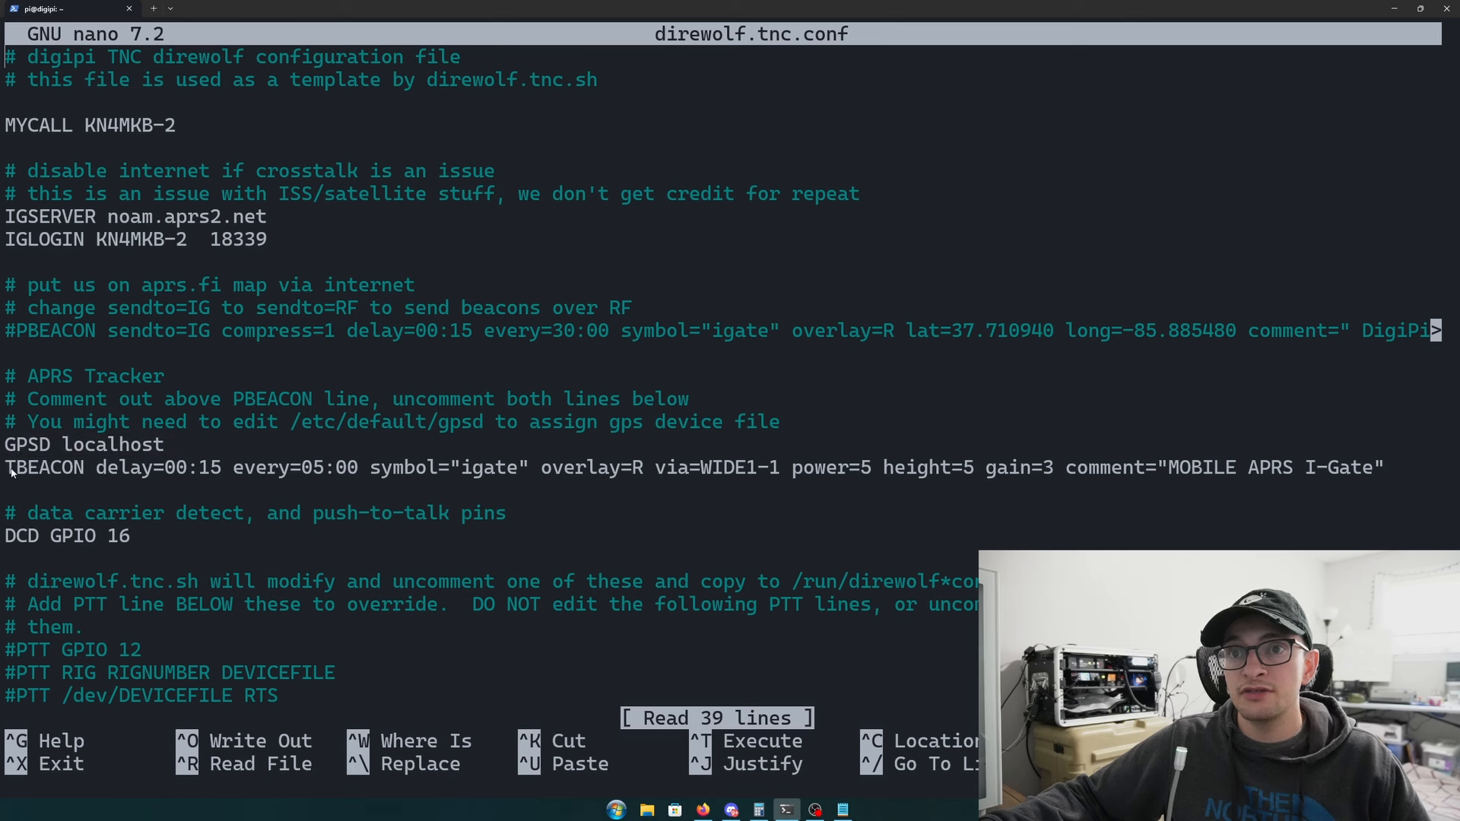
triple_click(373, 468)
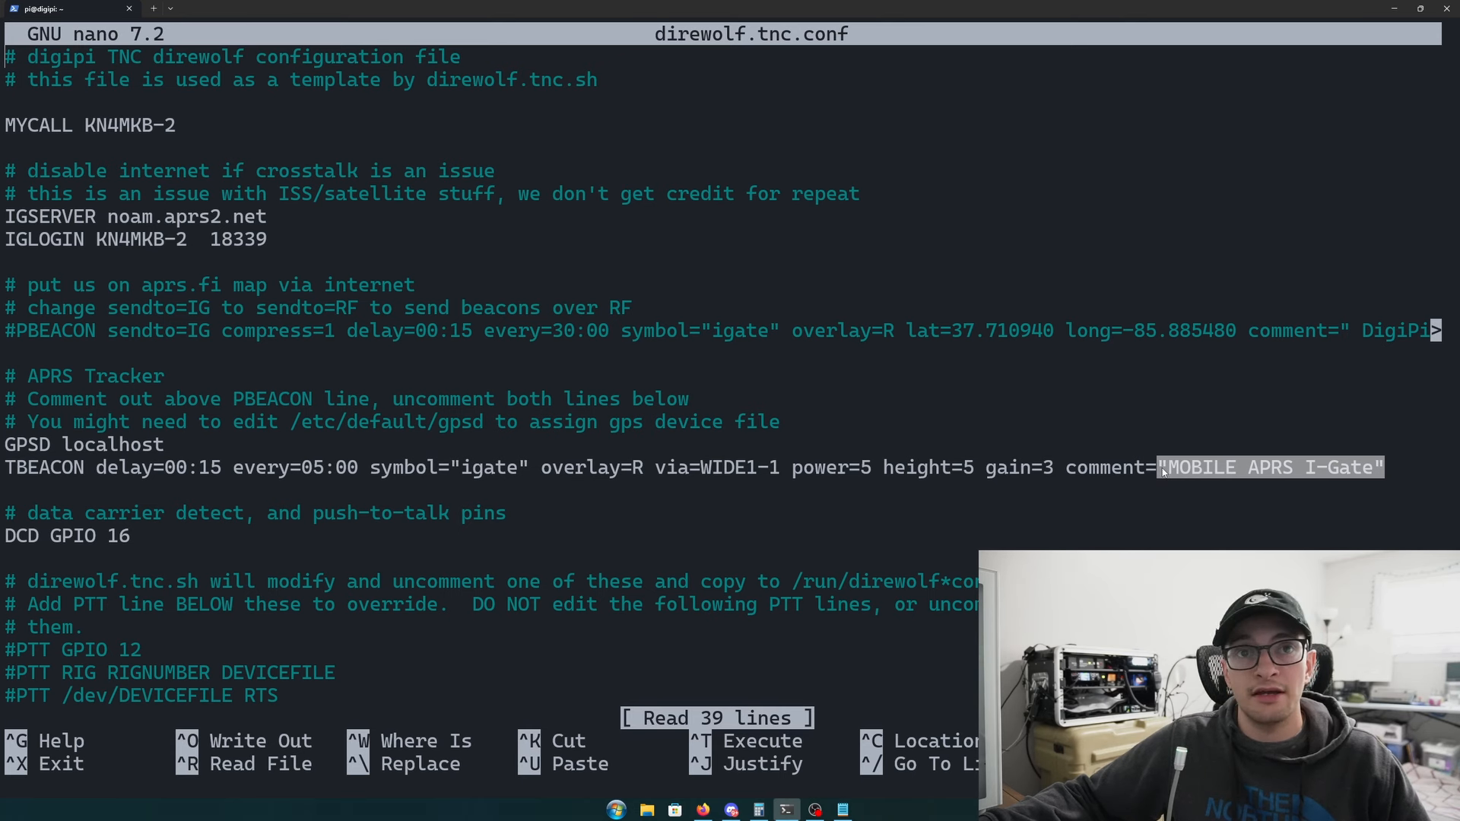
mouse_move(378, 414)
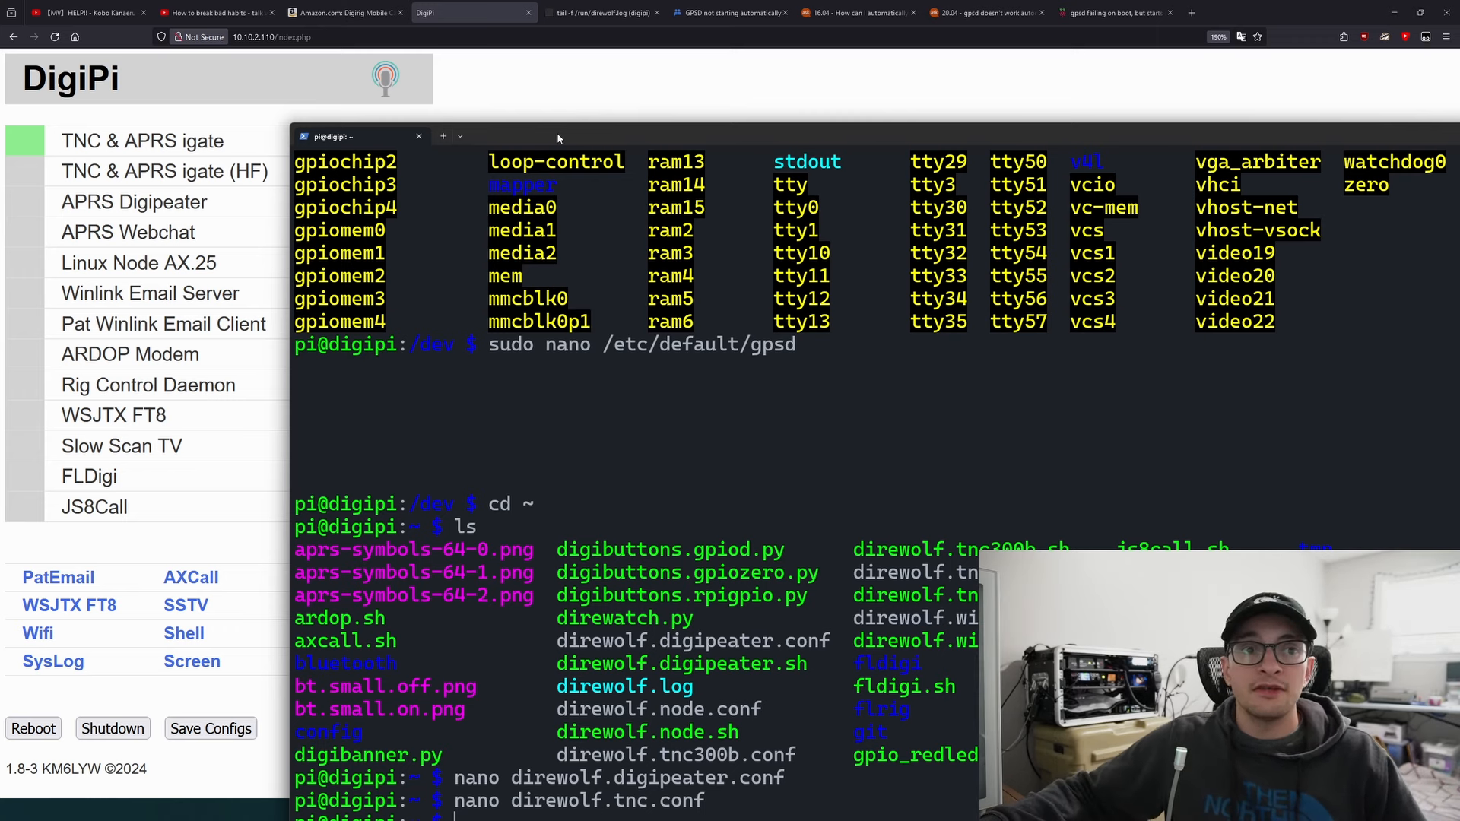
mouse_move(634, 331)
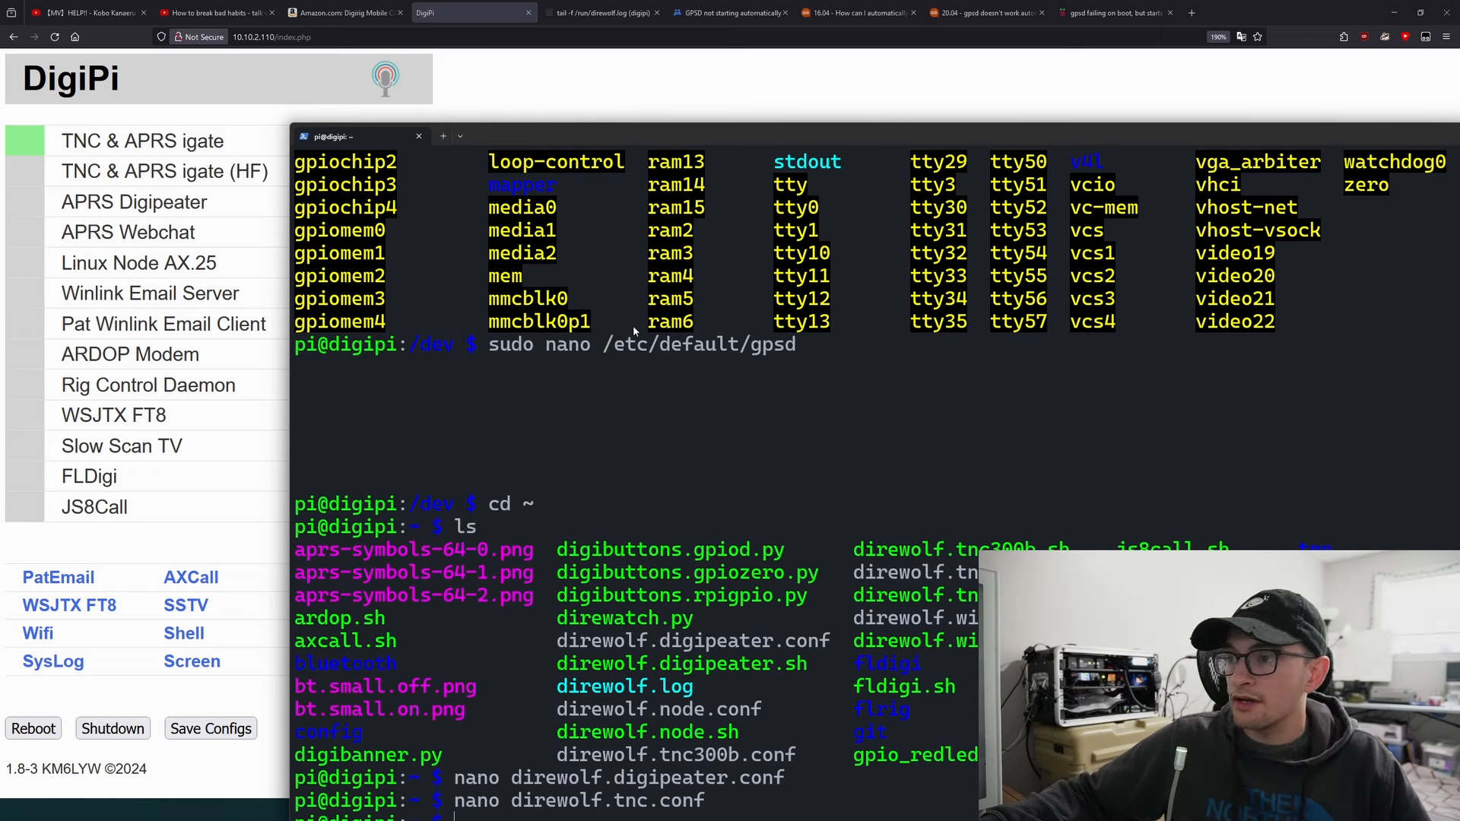
mouse_move(578, 140)
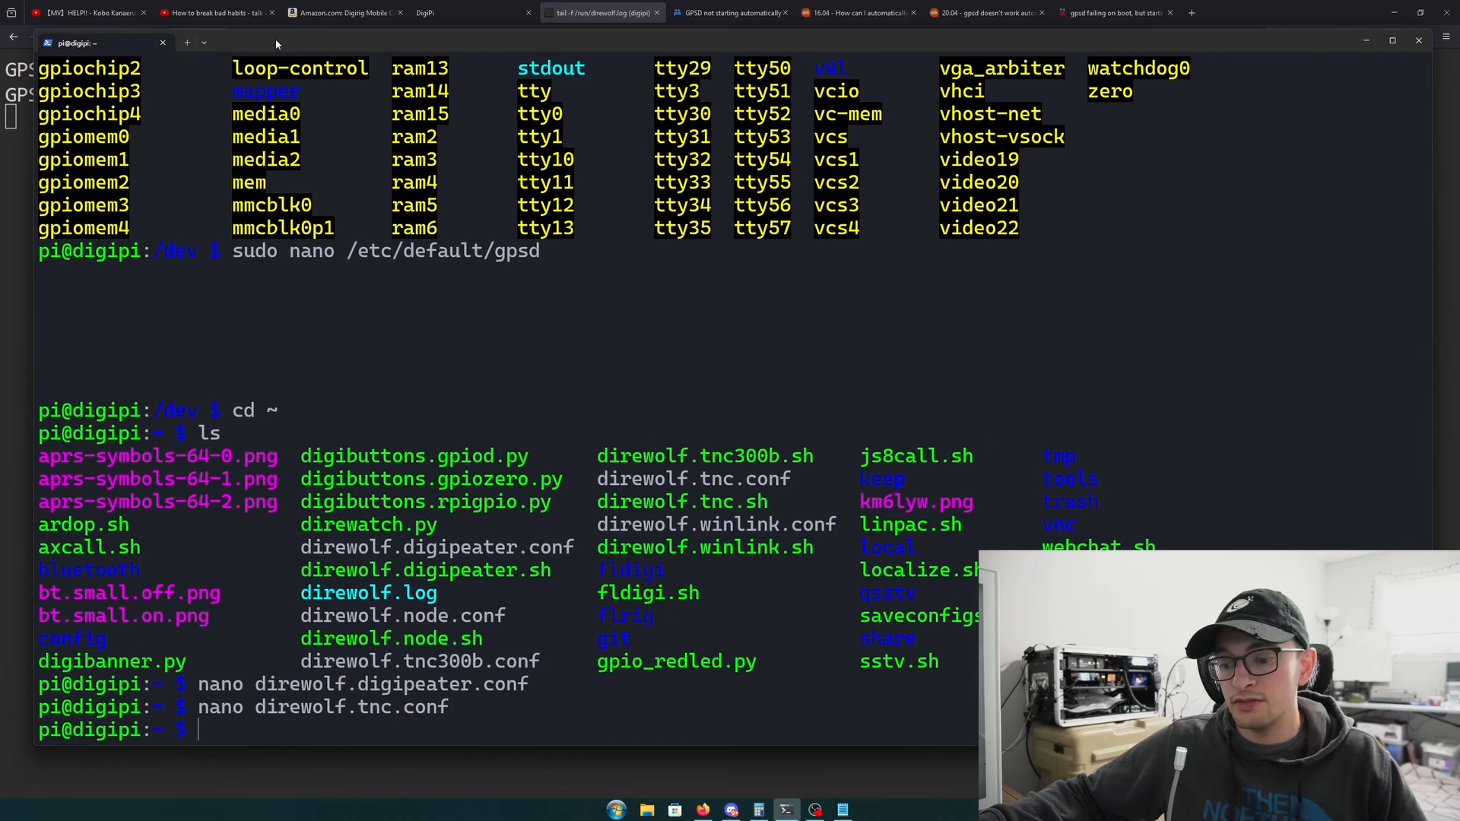
- Close direwolf.tnc.conf and begin a 'gps' command at the home prompt
text(gps)
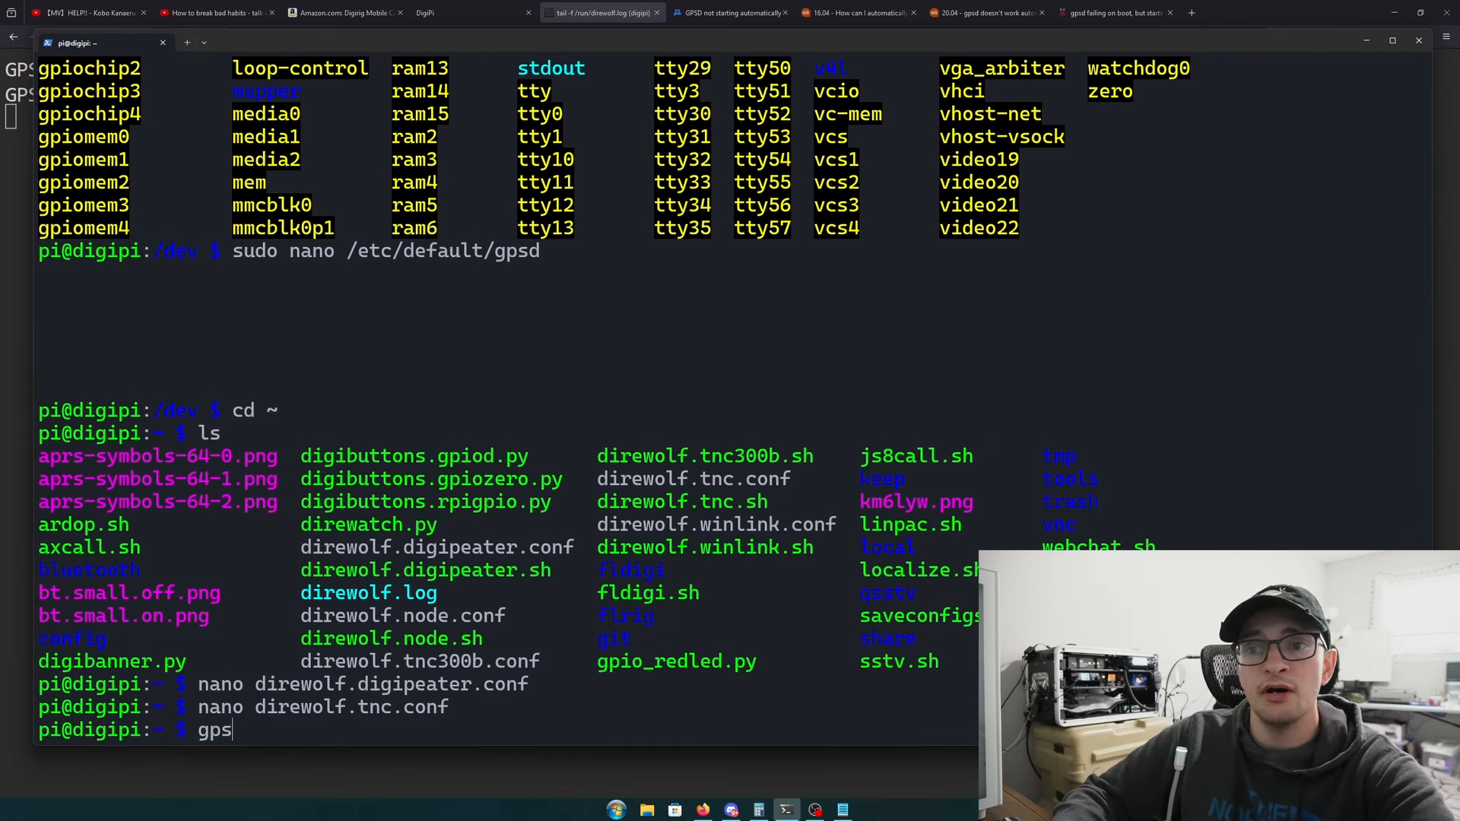